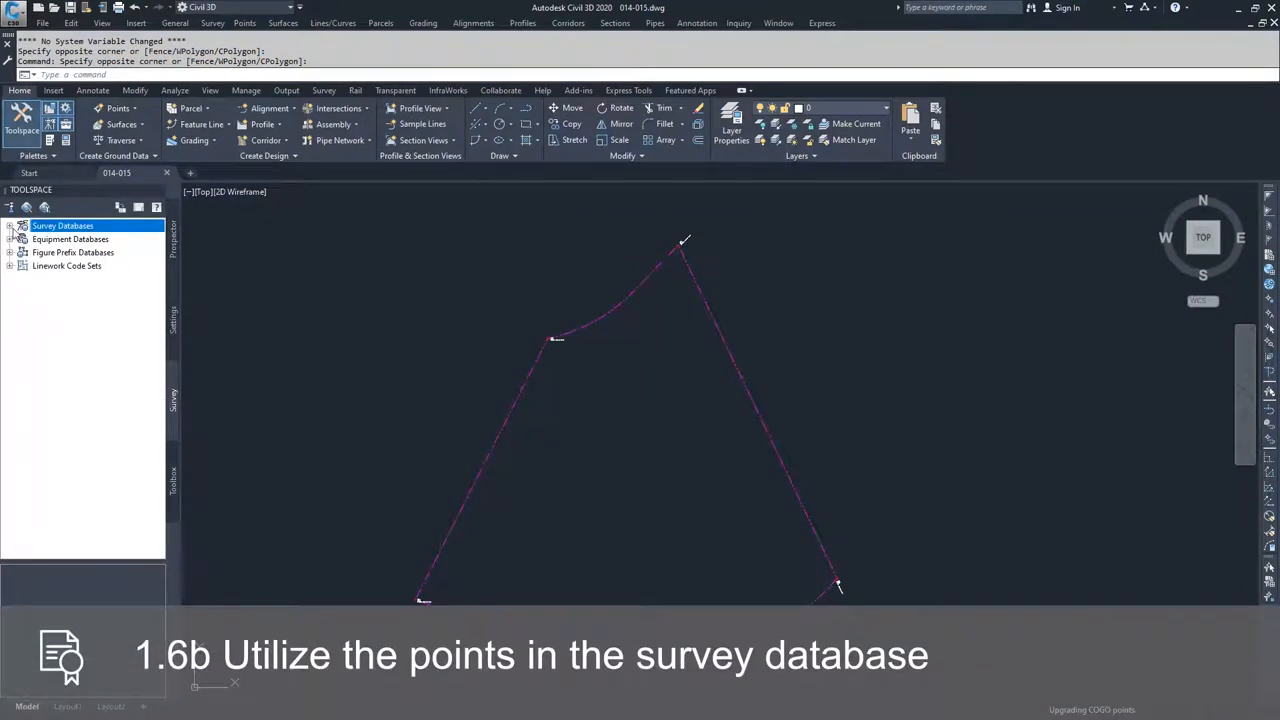
Step: Expand Survey Databases in Toolspace to reveal the Survey database
click(9, 225)
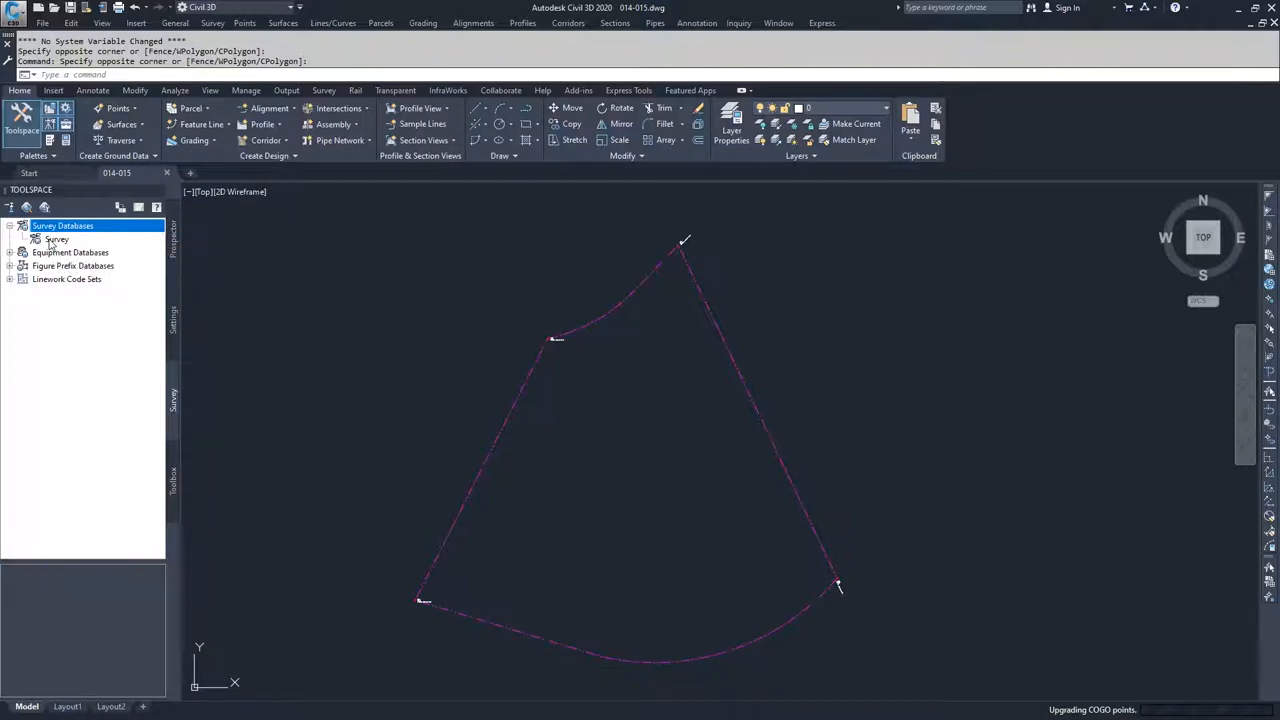
mouse_move(56, 240)
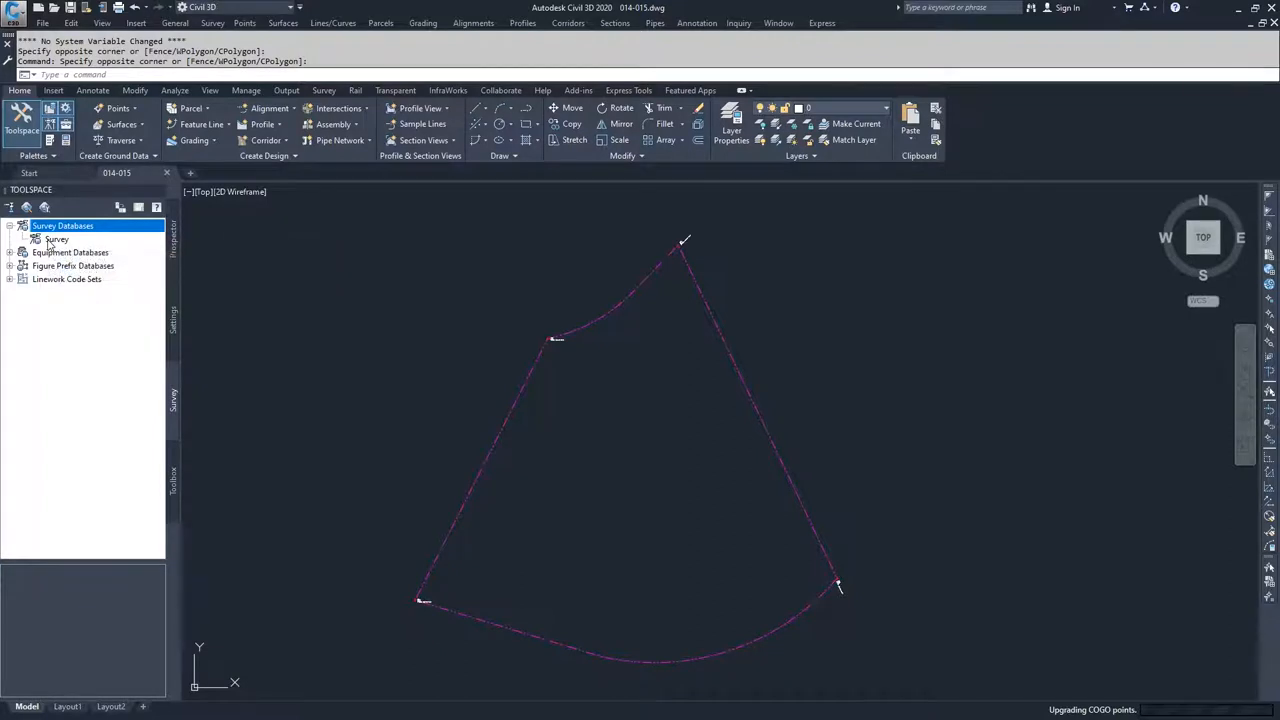
Step: Open the Survey database, then close and reopen it to refresh its contents
click(35, 239)
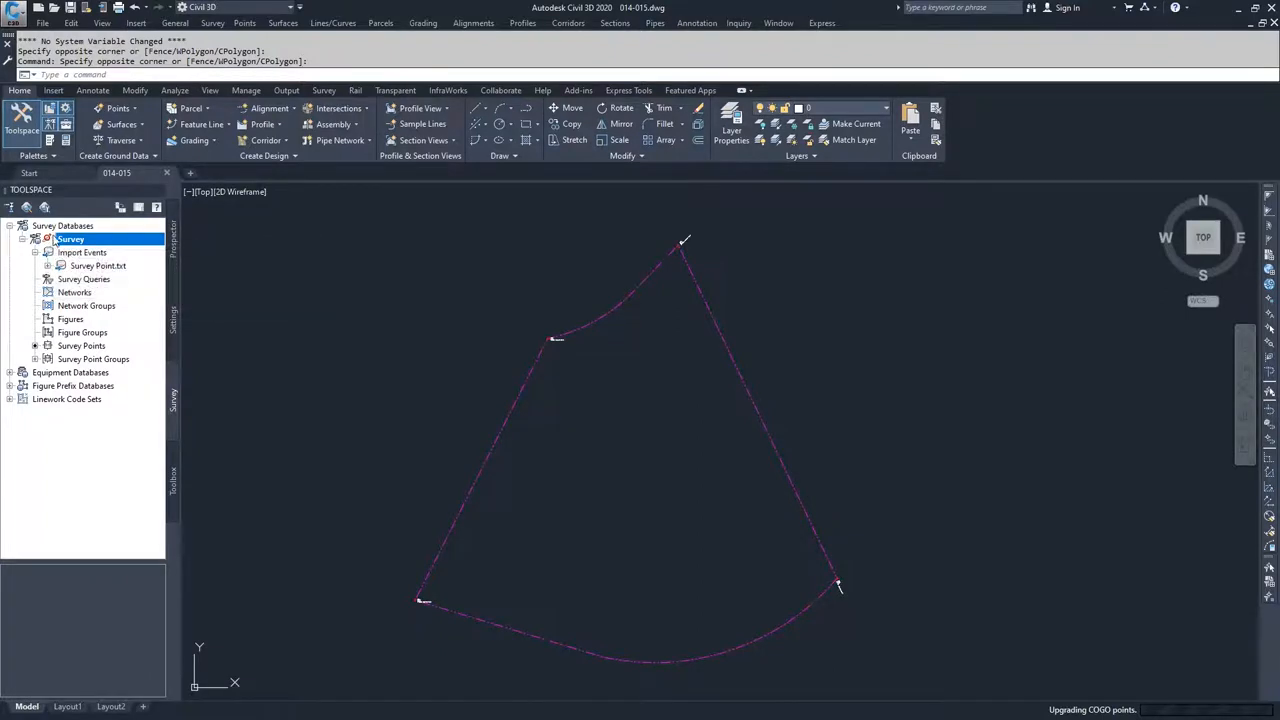
mouse_move(70, 239)
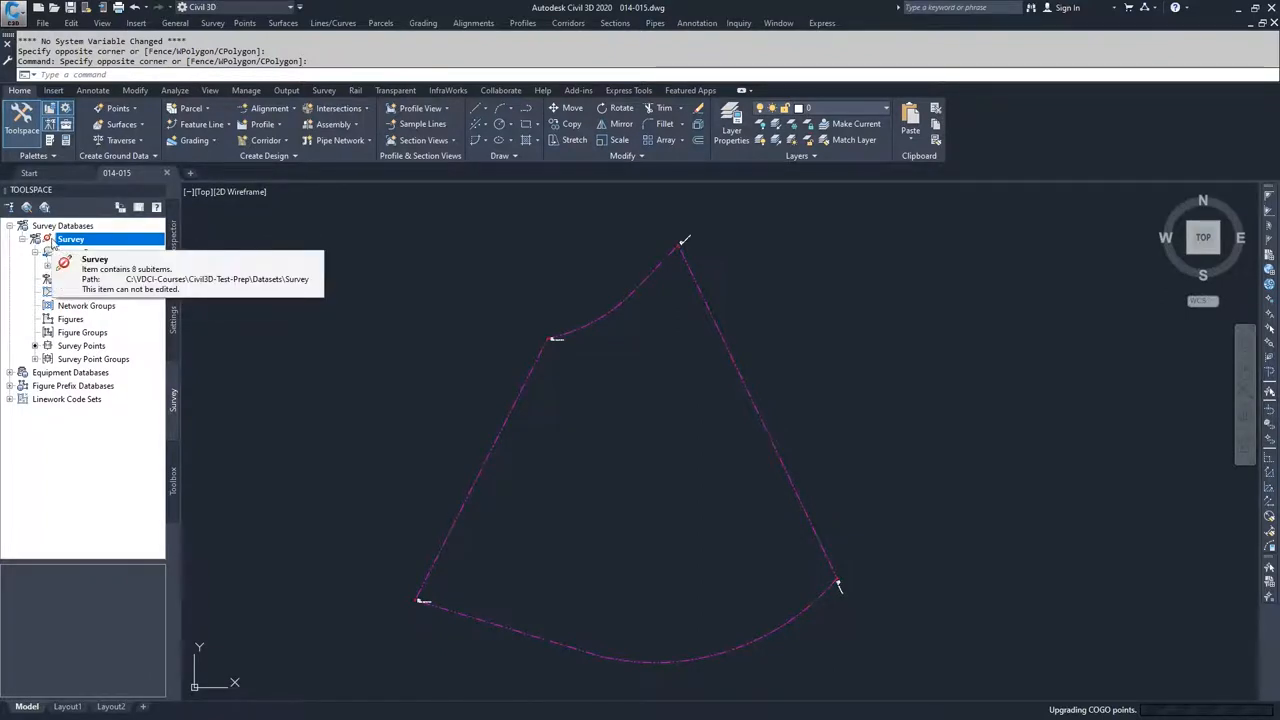
click(36, 239)
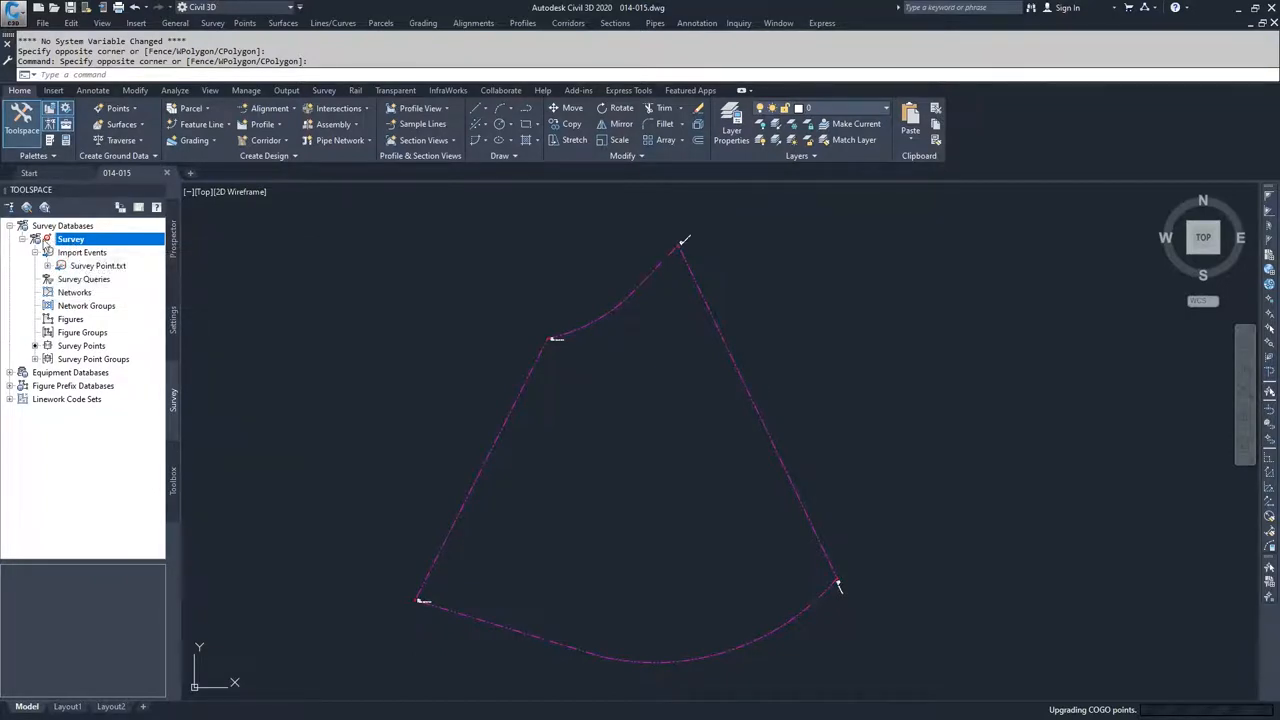
mouse_move(70, 239)
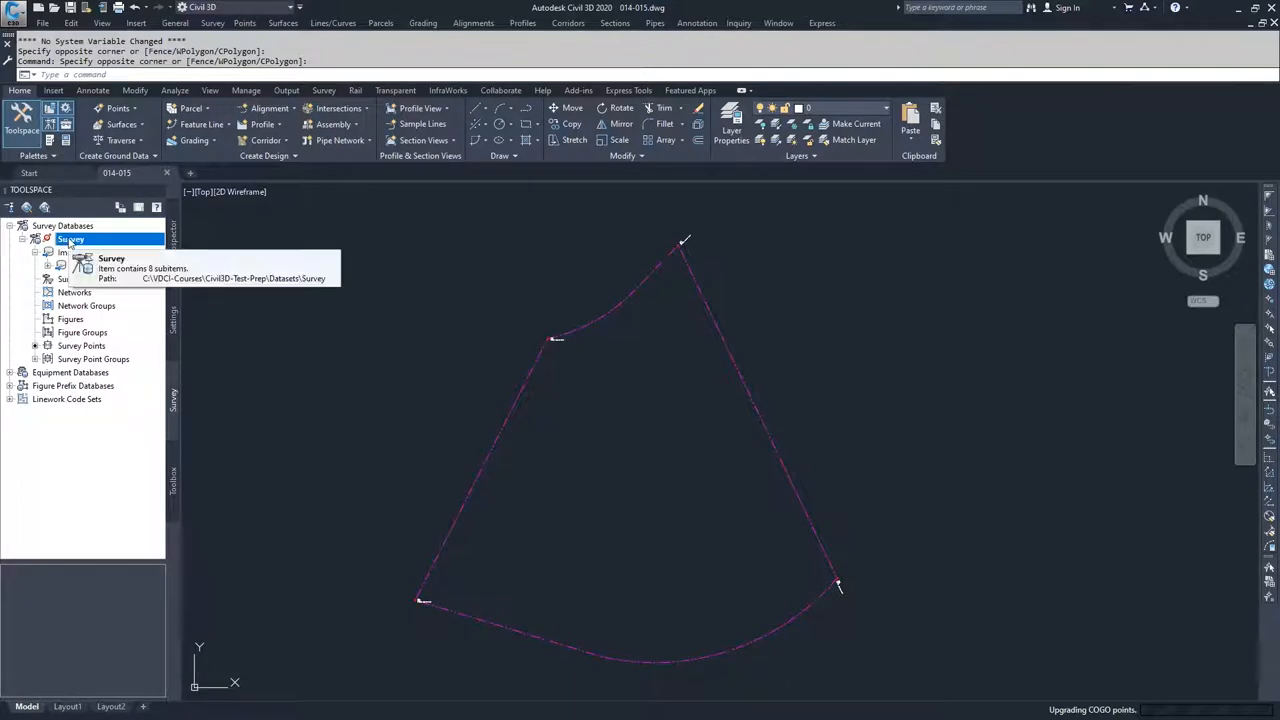
right_click(71, 239)
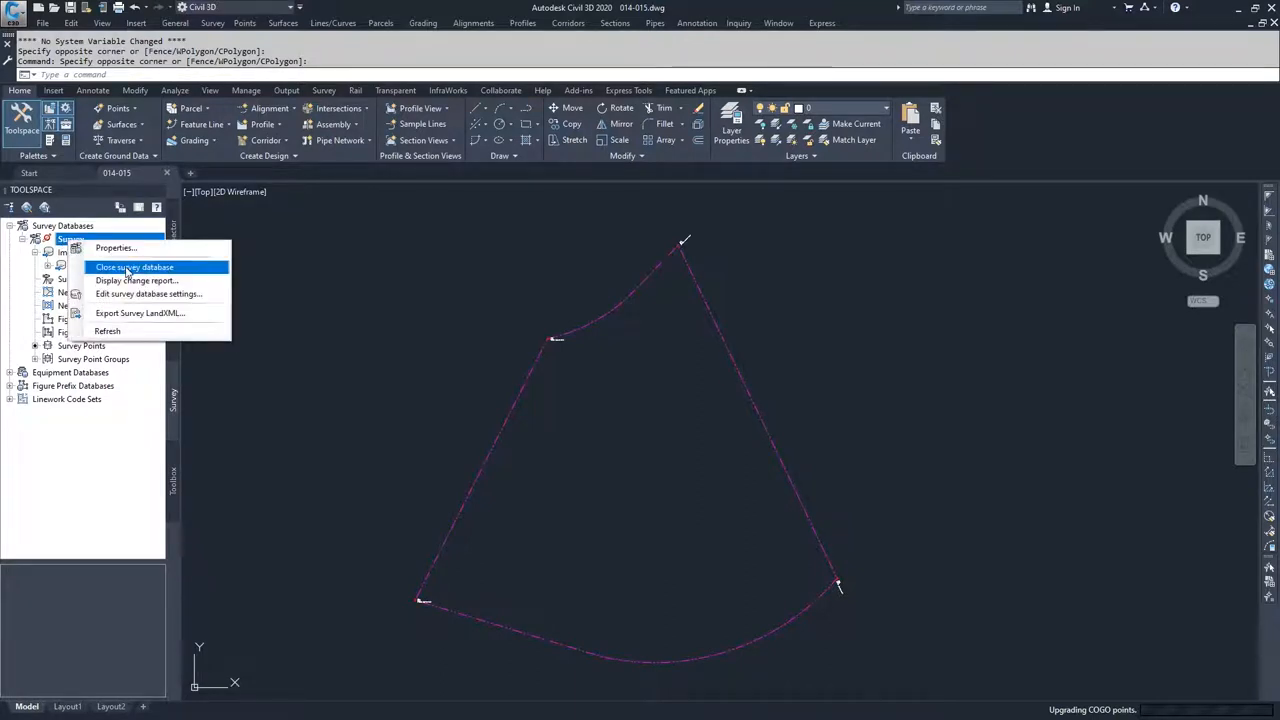
click(134, 267)
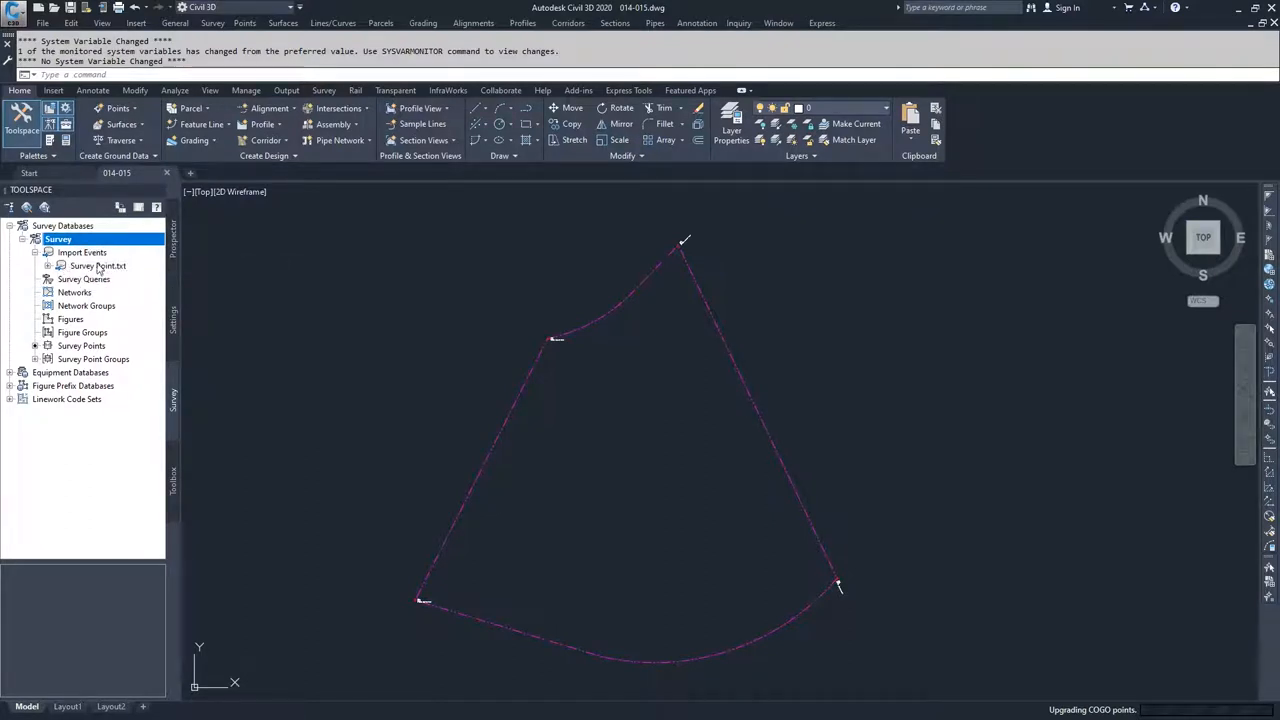
Step: Delete the Survey Point.txt import event and confirm removing its data
right_click(97, 265)
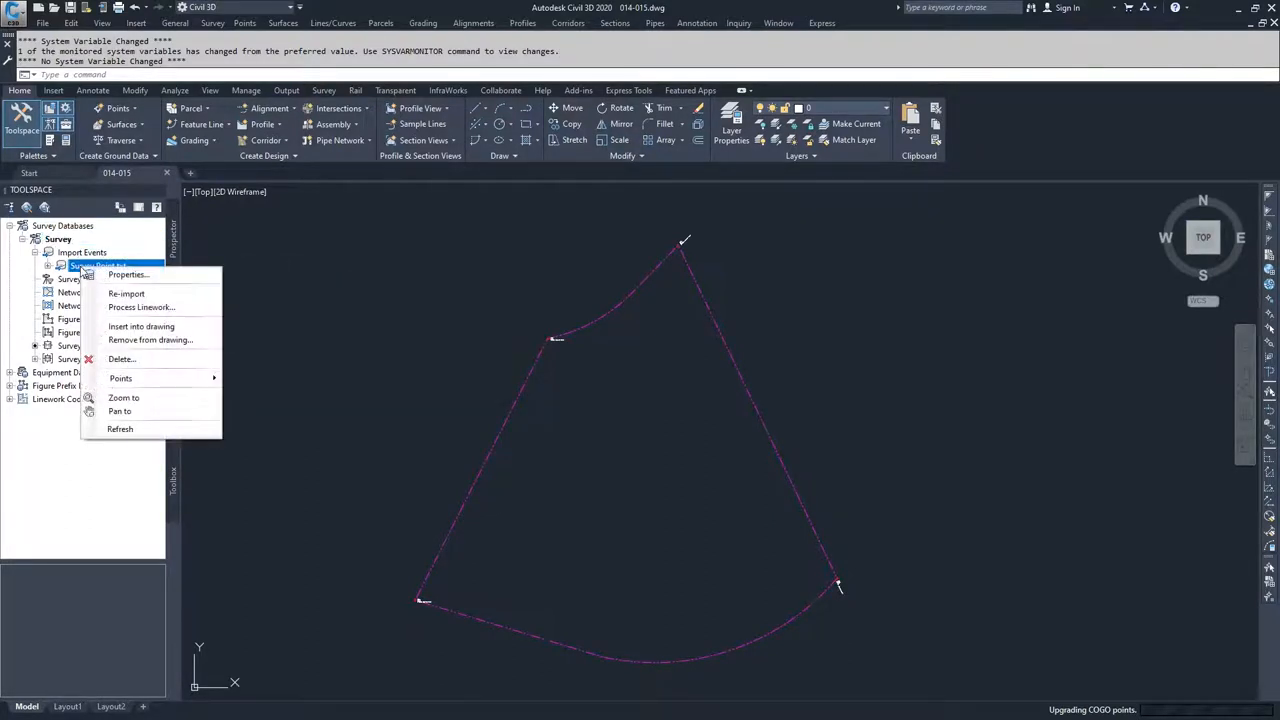
mouse_move(121, 358)
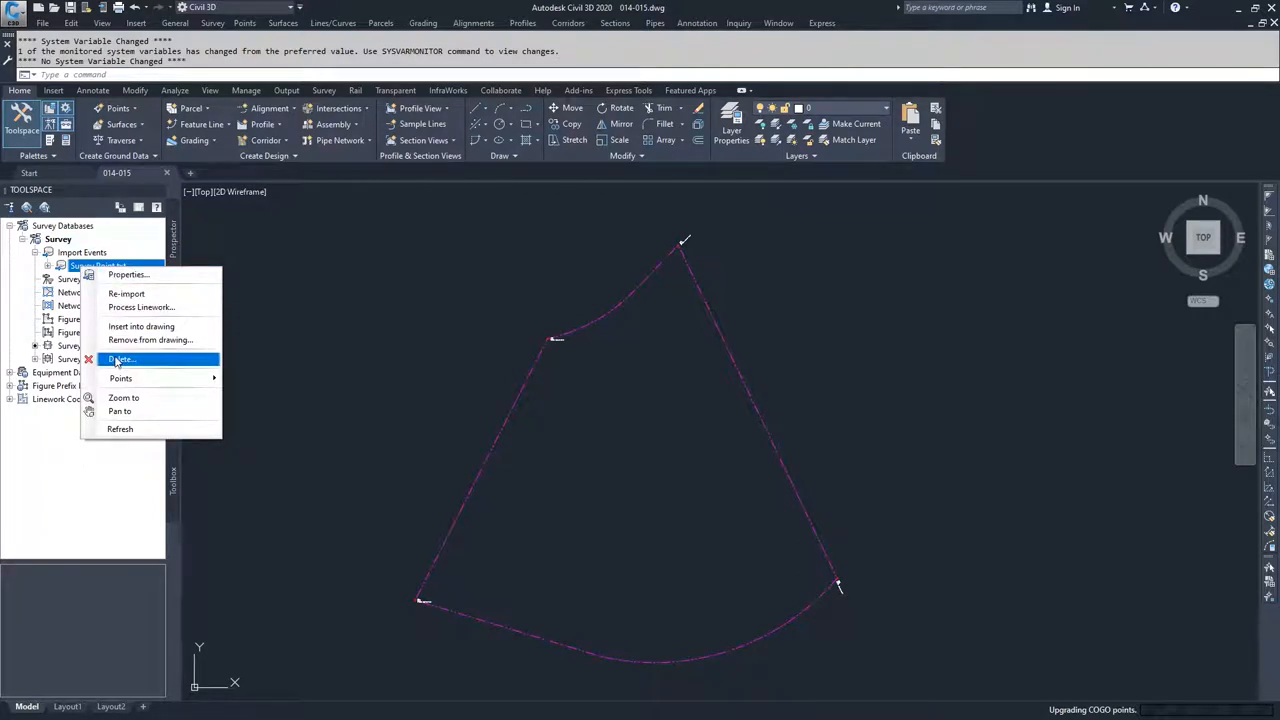
click(120, 359)
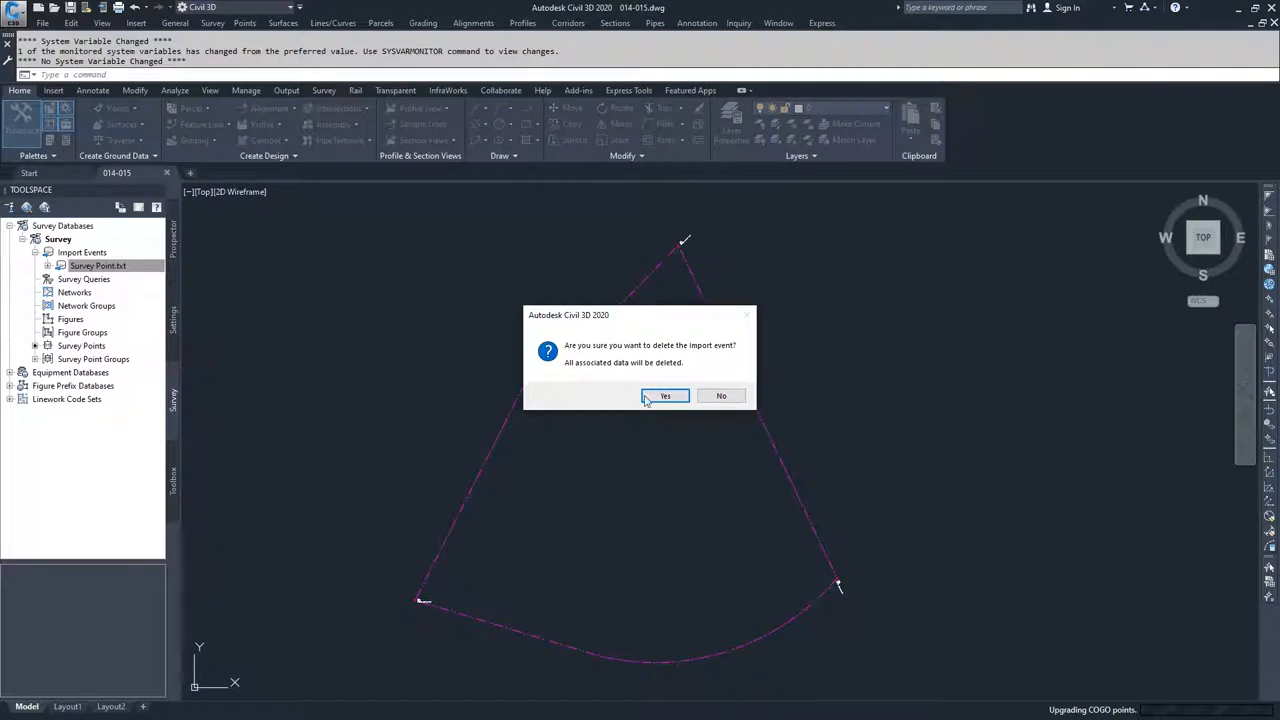
click(665, 396)
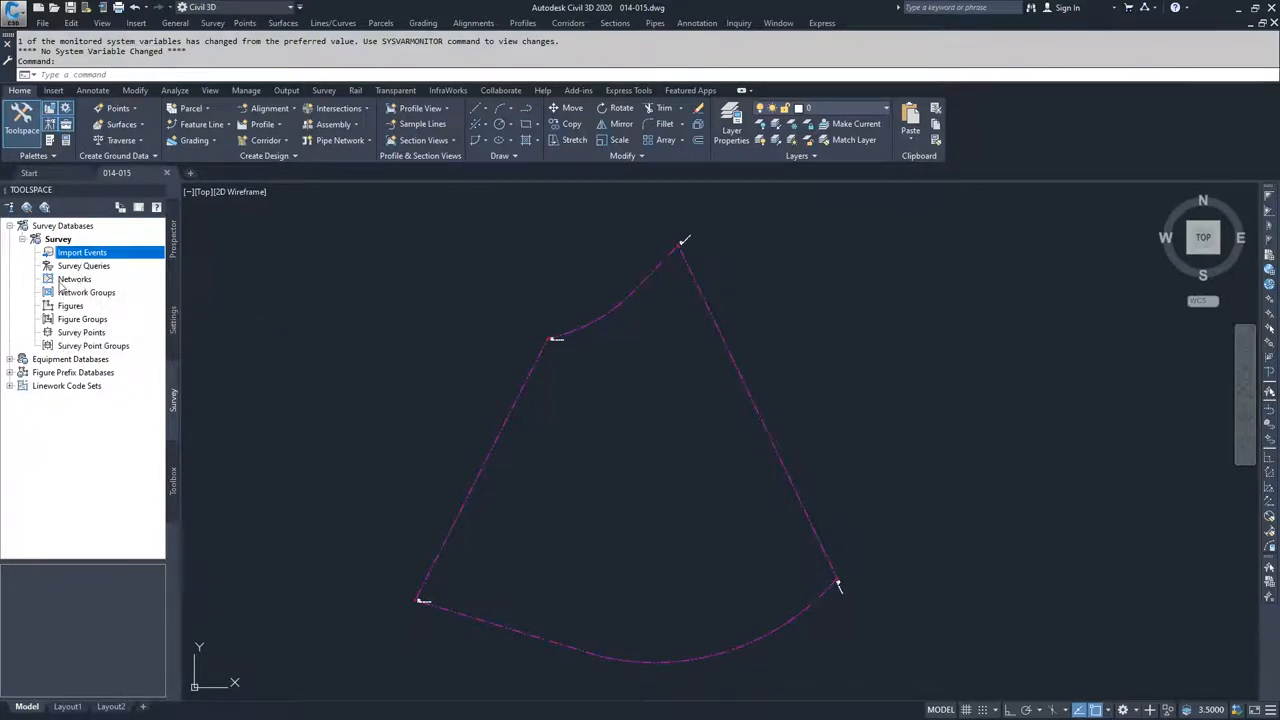
mouse_move(75, 279)
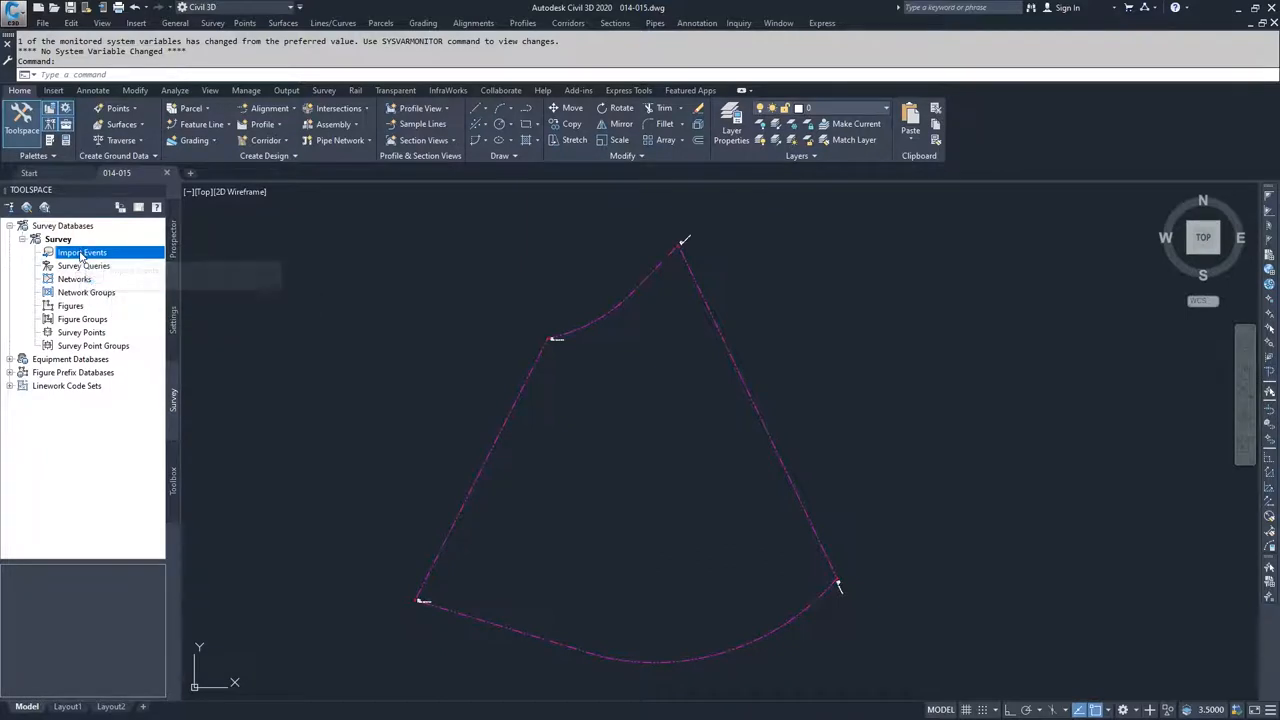
Step: Start importing survey data into the Survey database with Point File as source type
right_click(82, 252)
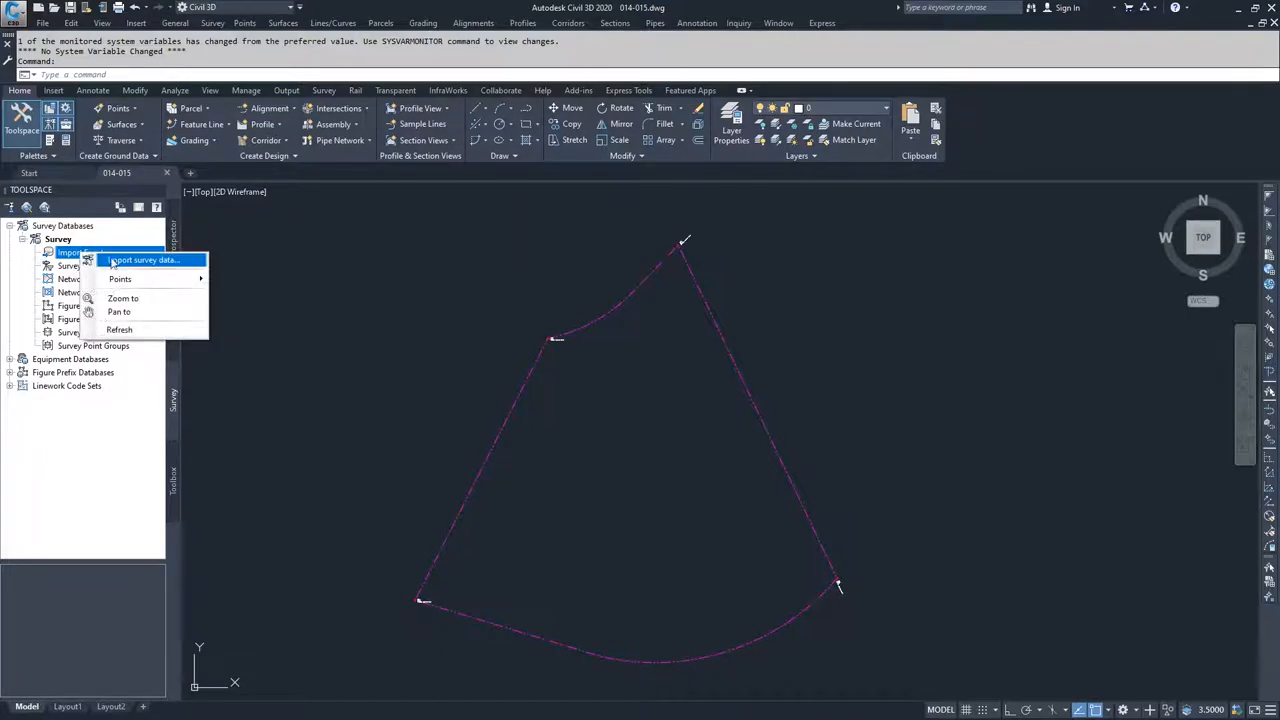
click(144, 260)
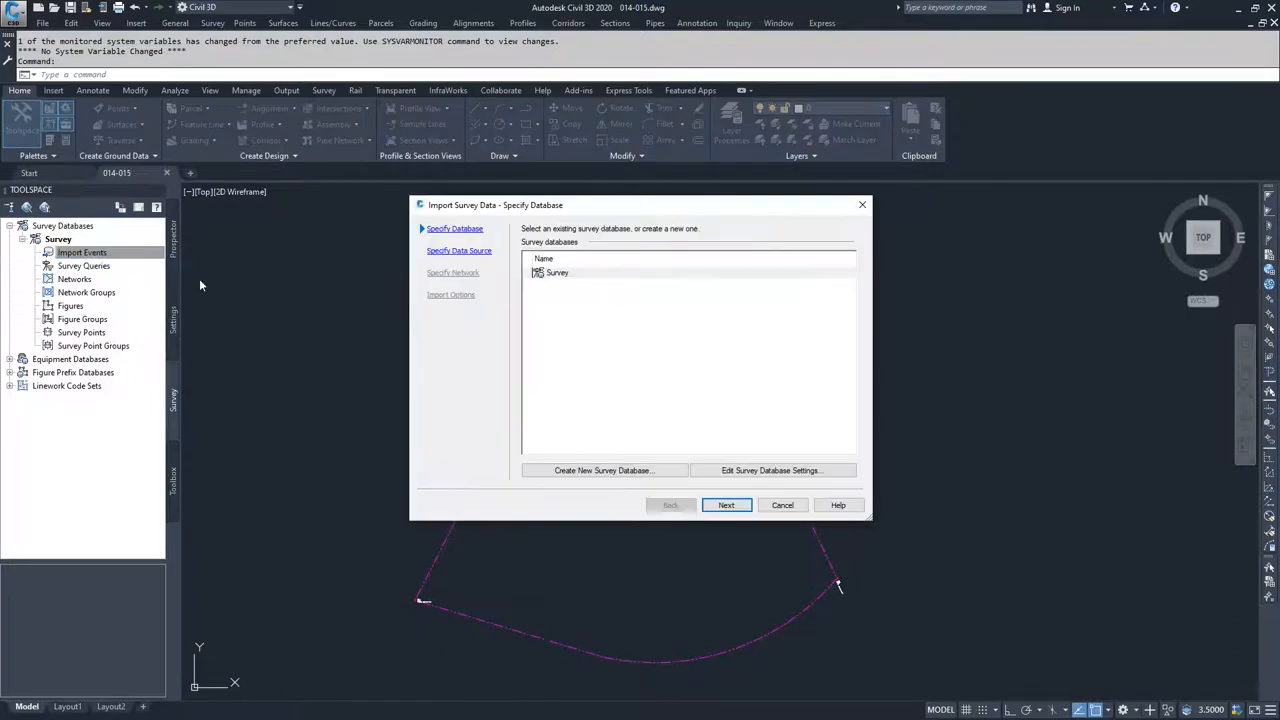
mouse_move(502, 281)
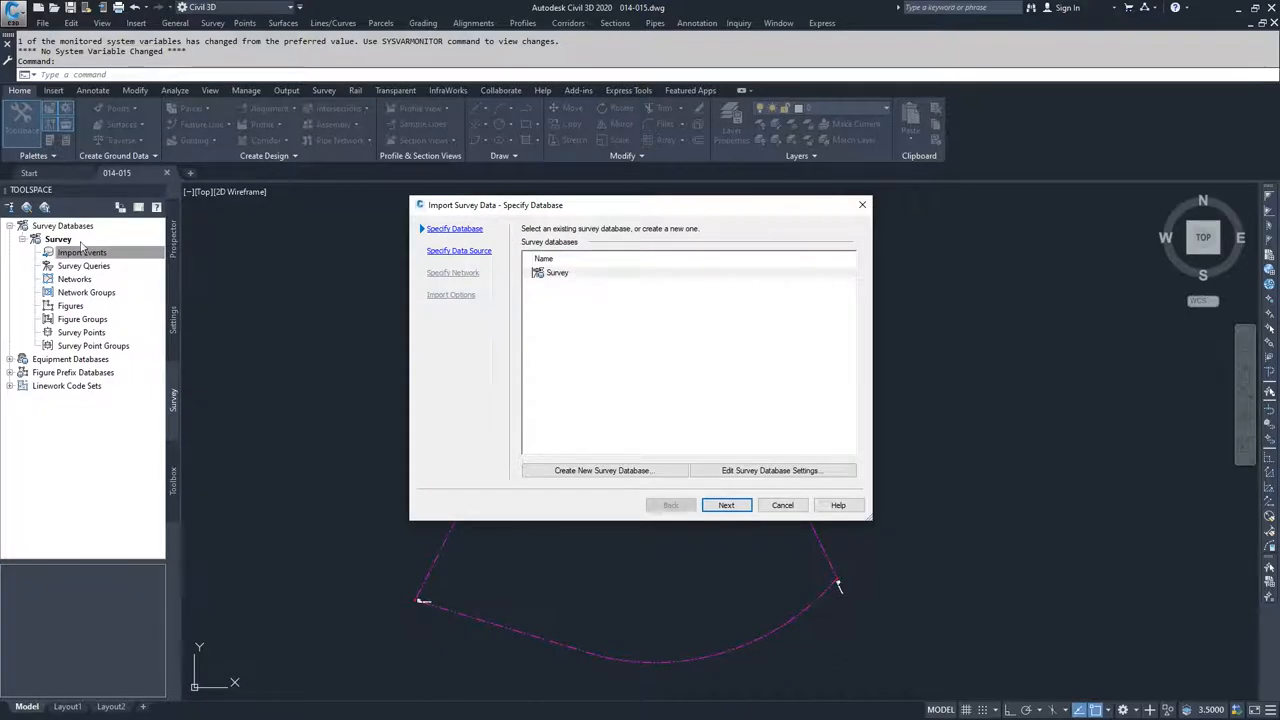
click(725, 505)
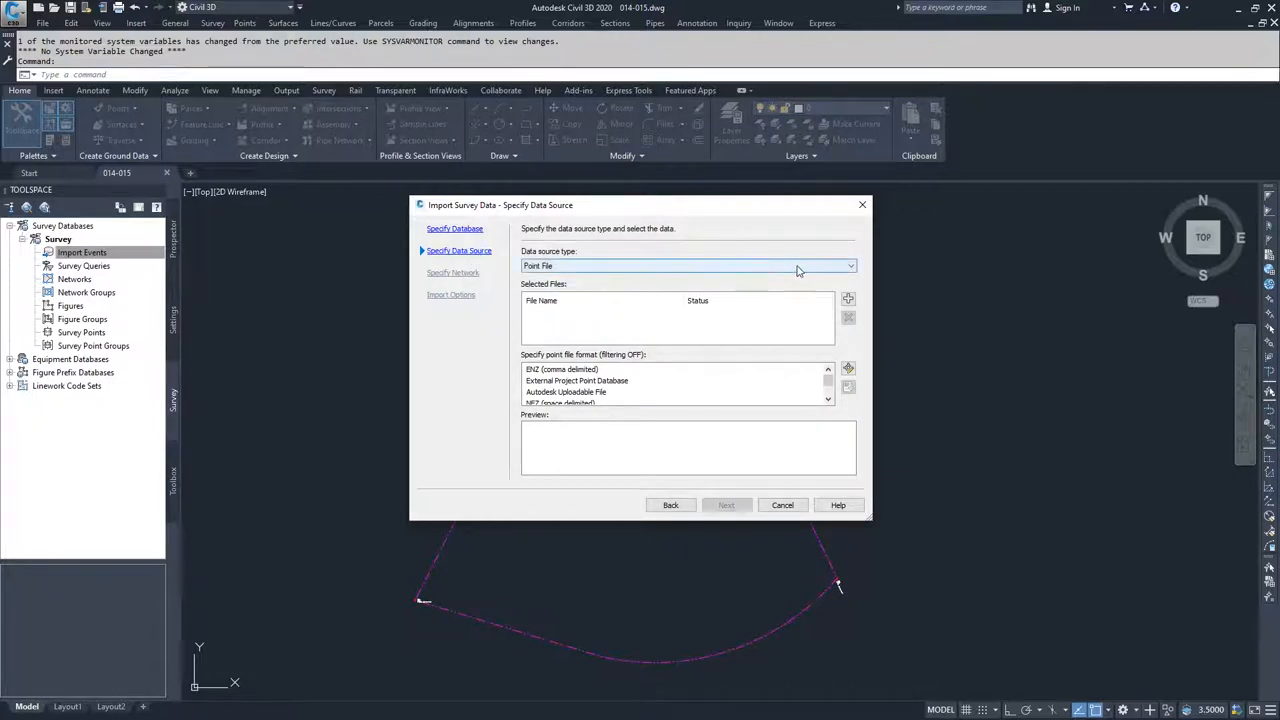
click(849, 265)
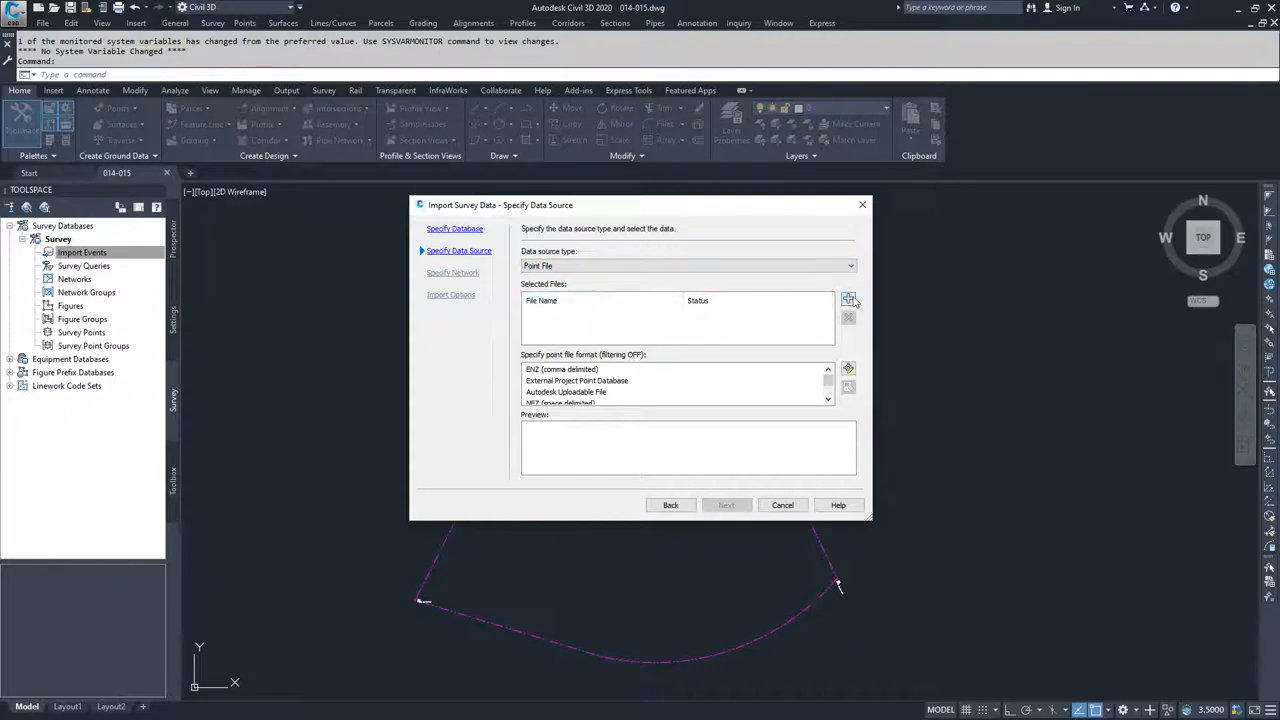
Step: Add Topo Survey.txt from the Survey folder as the point file source
click(848, 299)
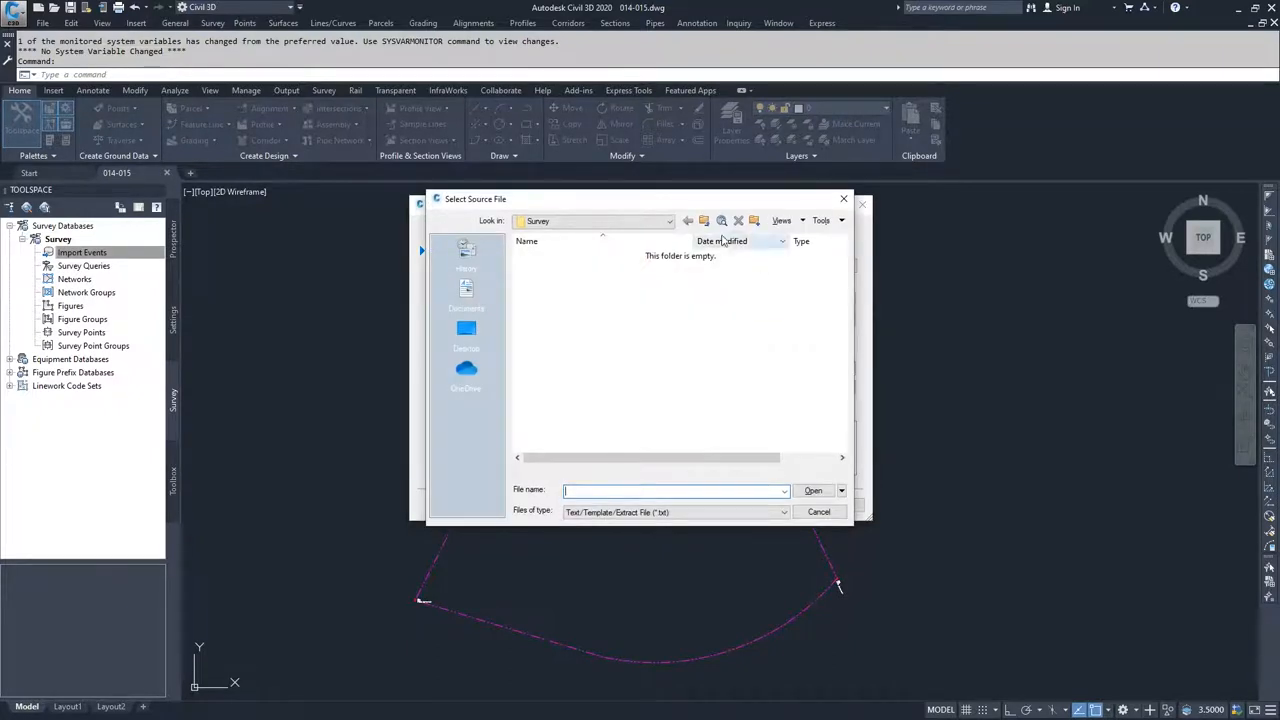
click(668, 221)
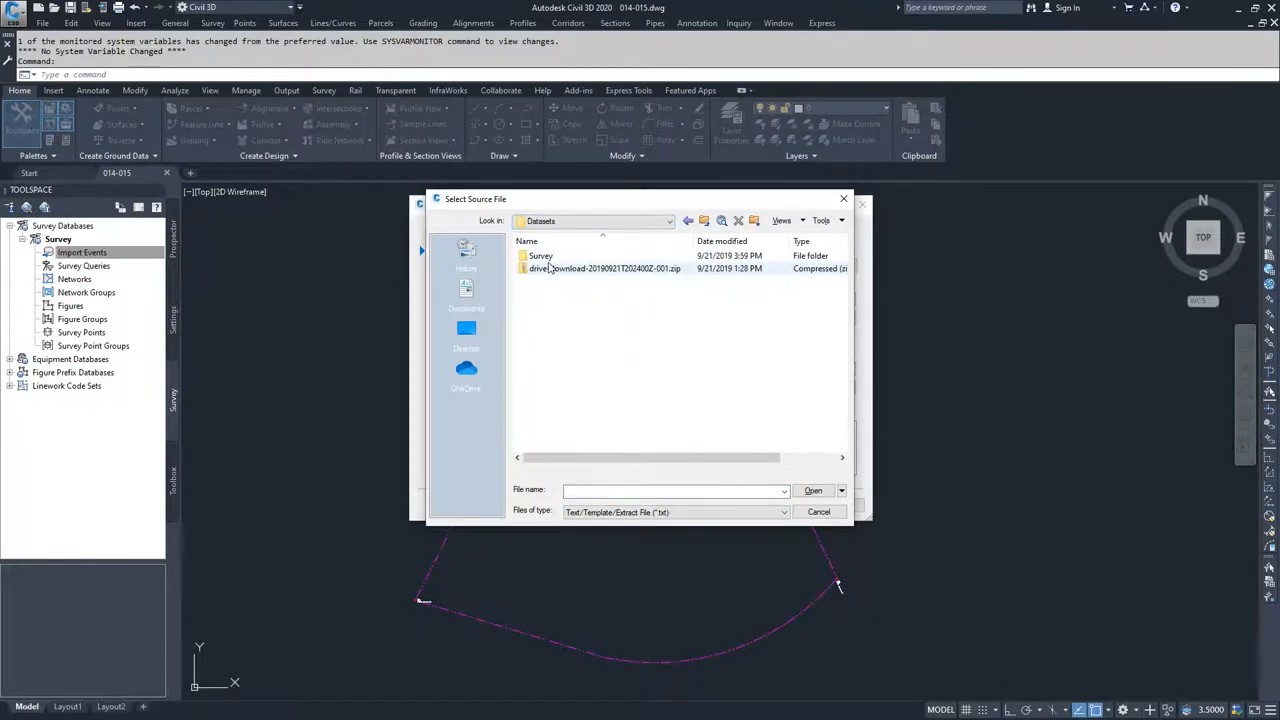
double_click(540, 255)
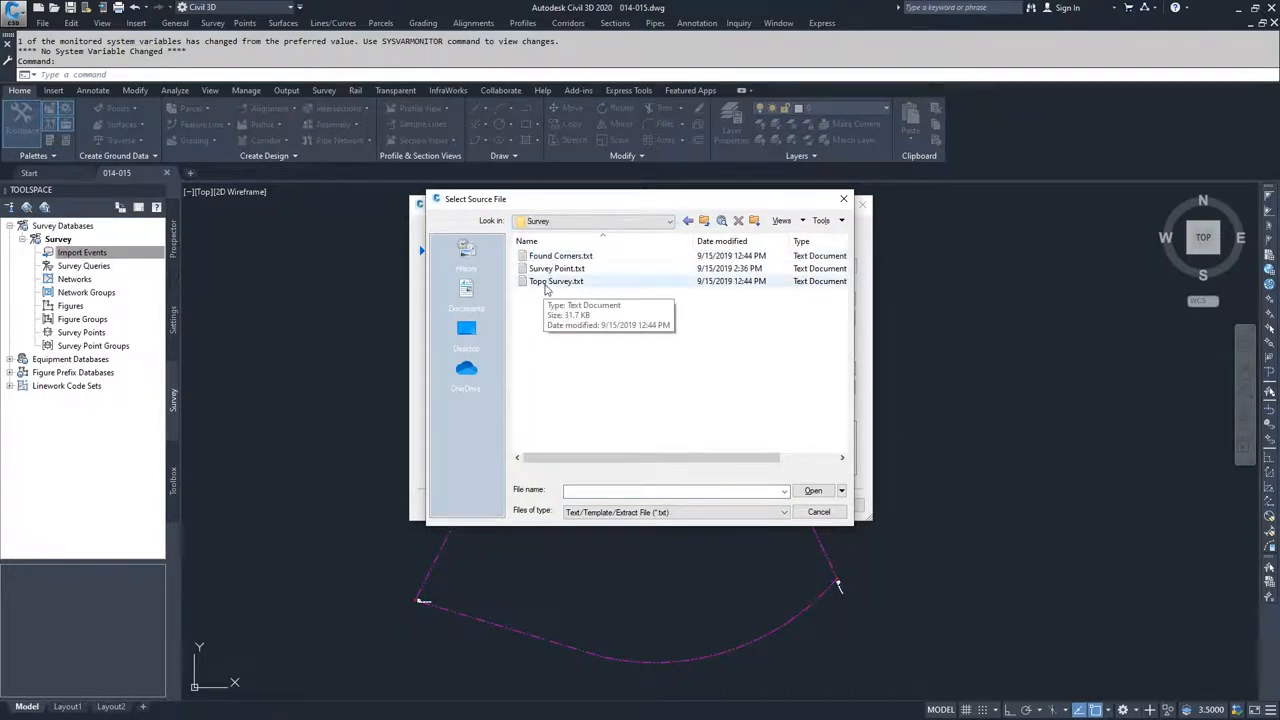
click(556, 281)
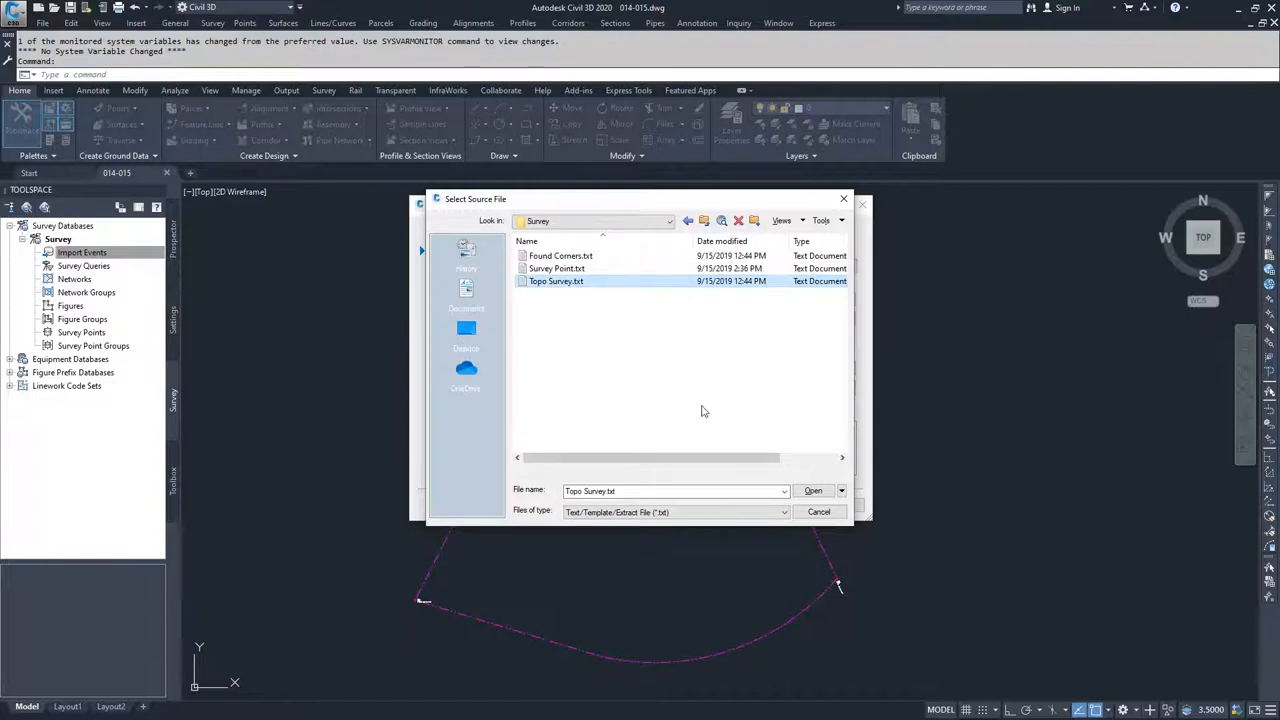
click(812, 490)
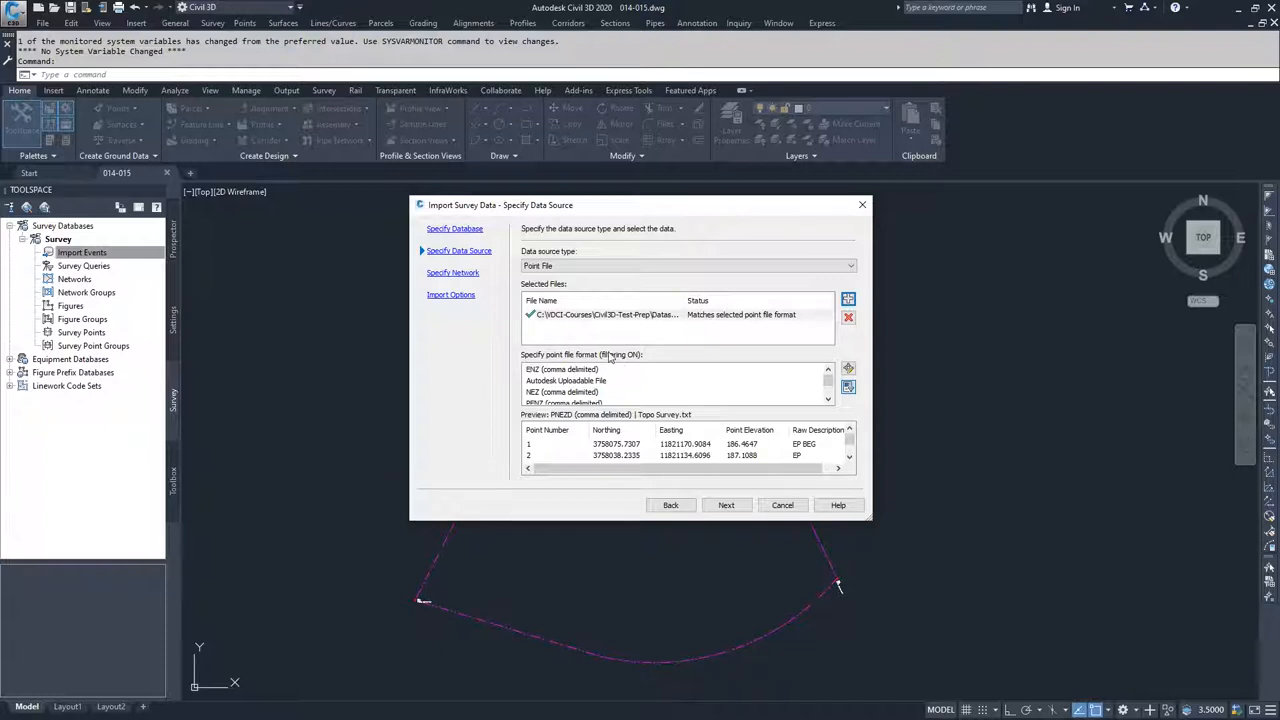
mouse_move(712, 373)
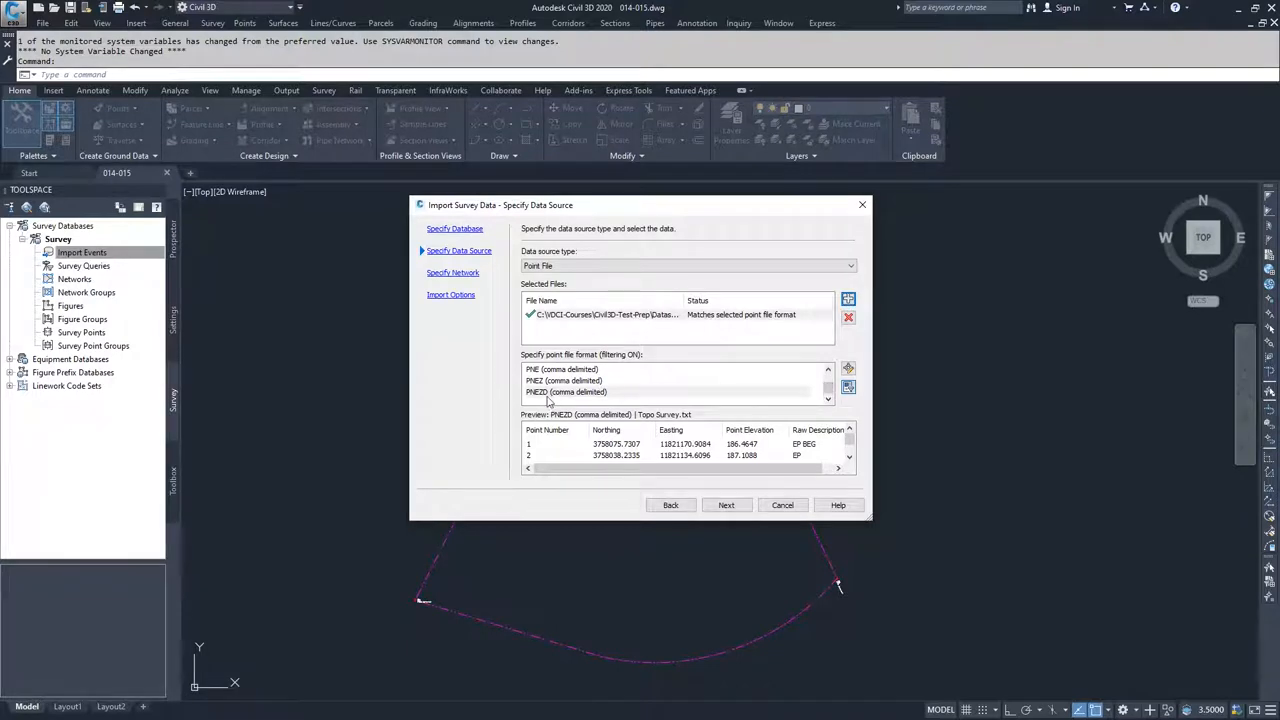
mouse_move(600, 401)
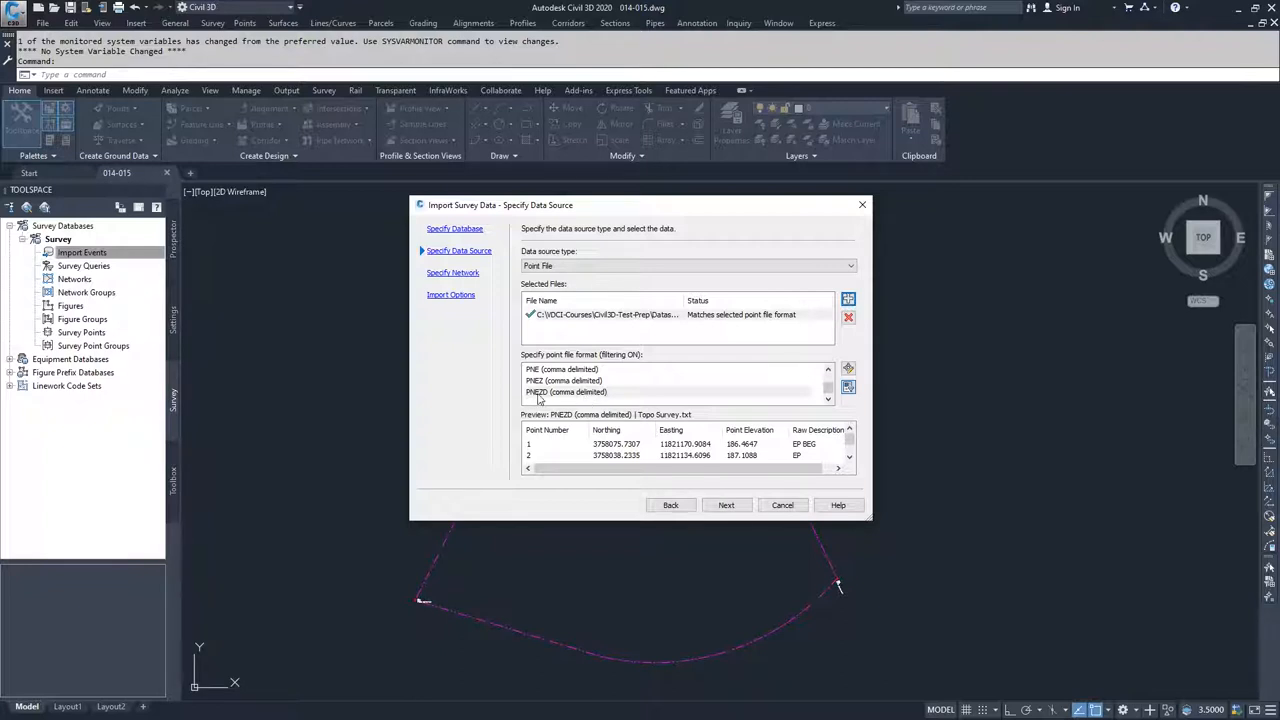
mouse_move(543, 398)
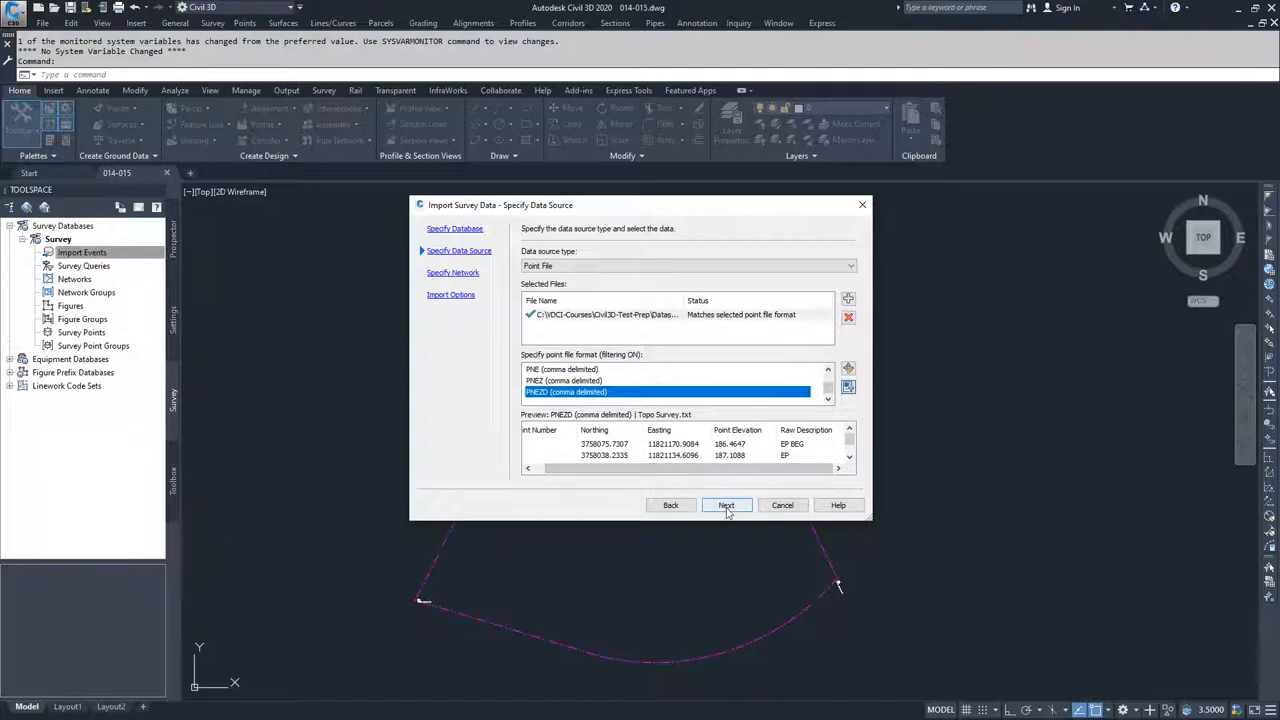
Step: Accept the PNEZD (comma delimited) format and continue without a survey network
click(726, 505)
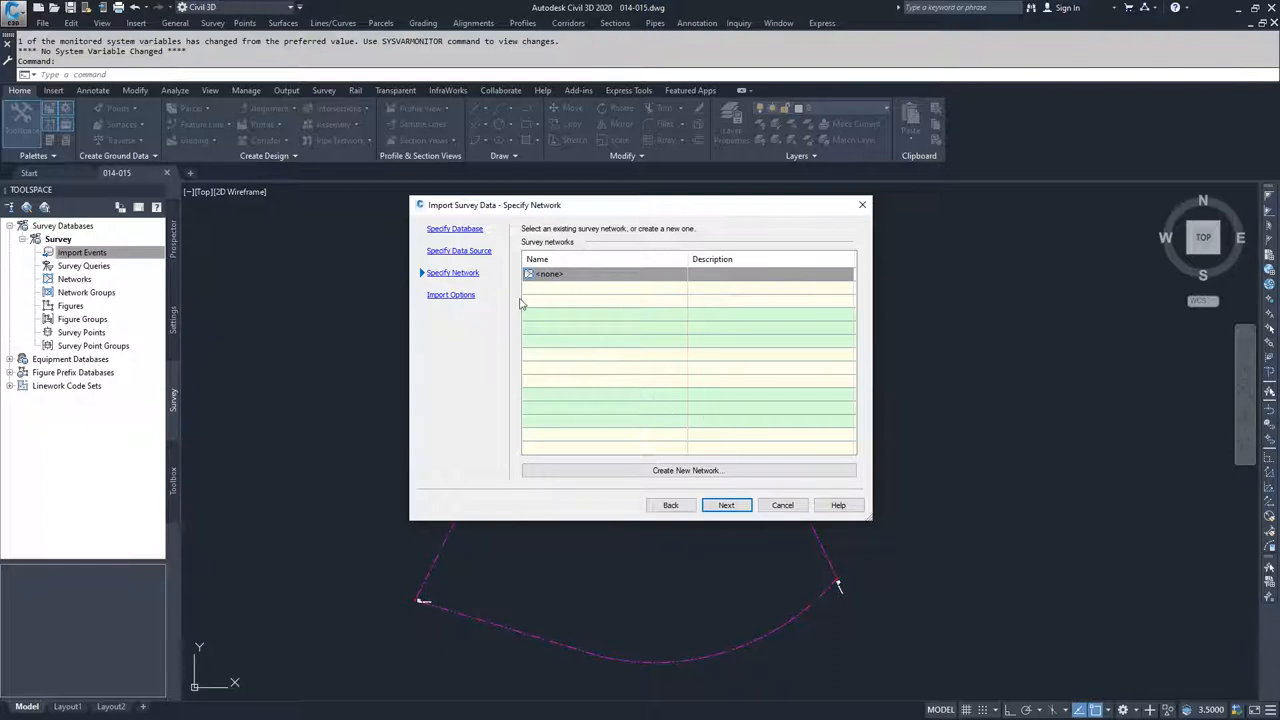
mouse_move(625, 319)
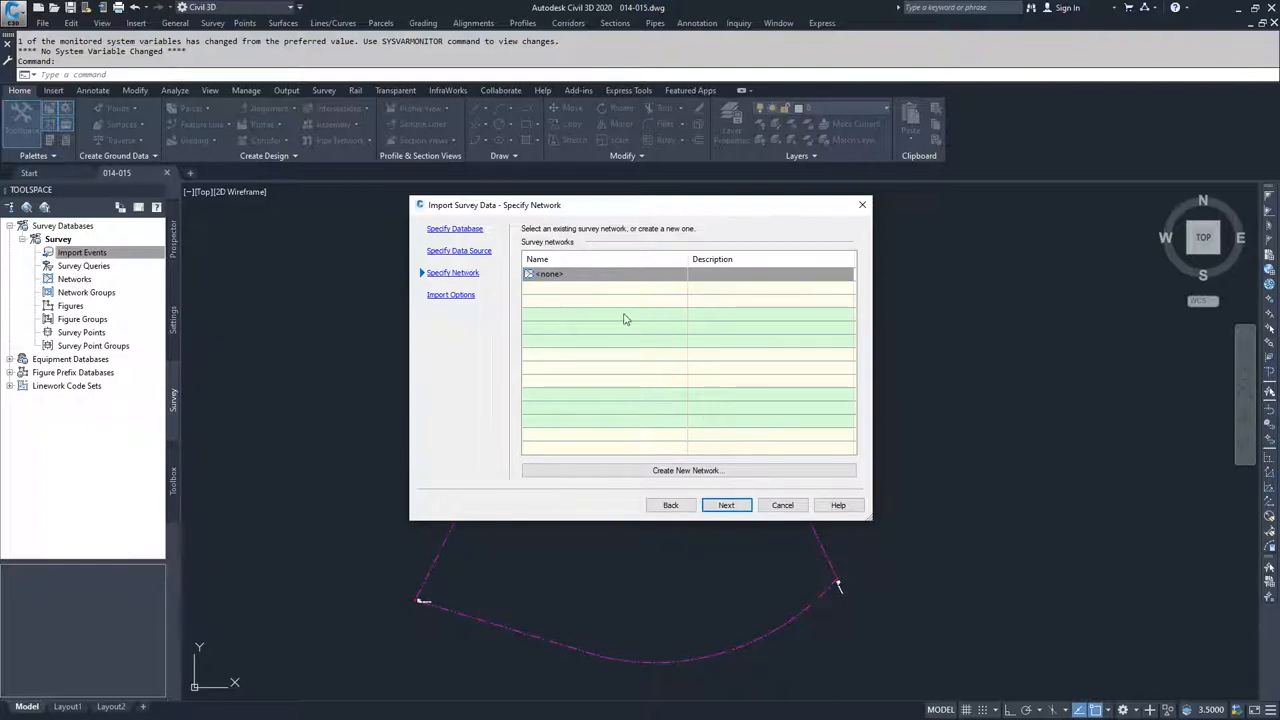
click(726, 505)
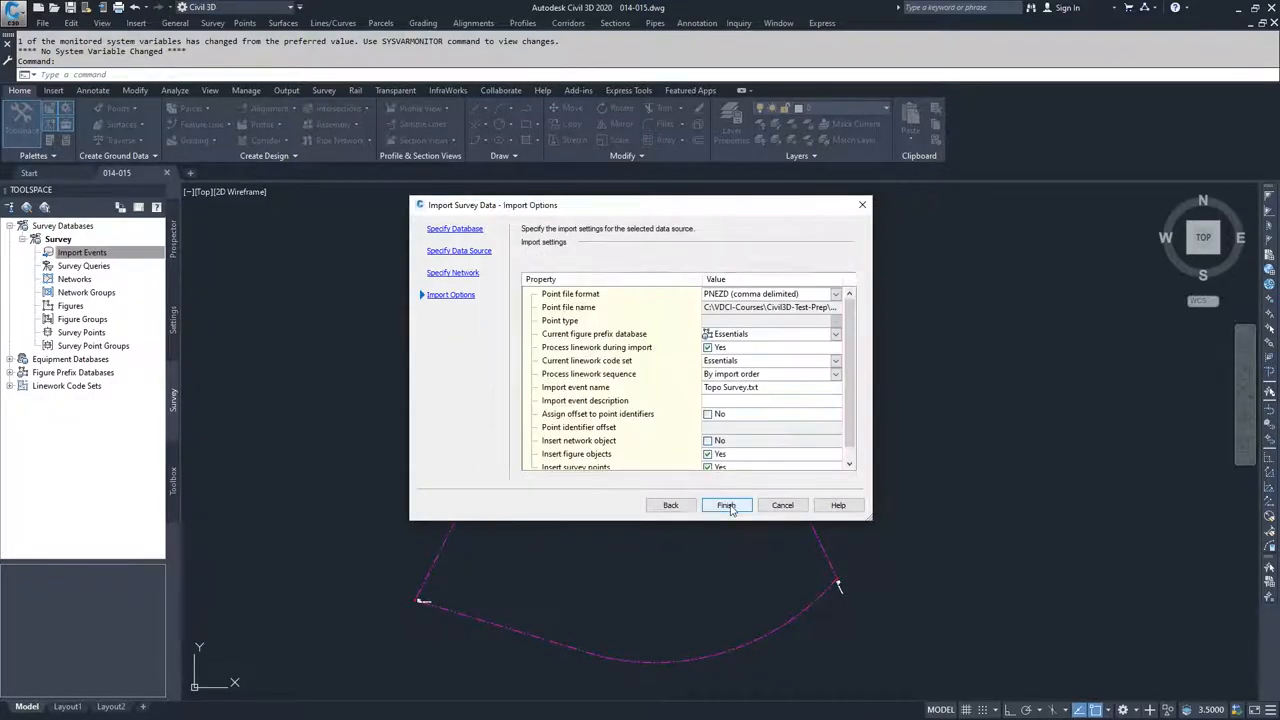
mouse_move(592, 318)
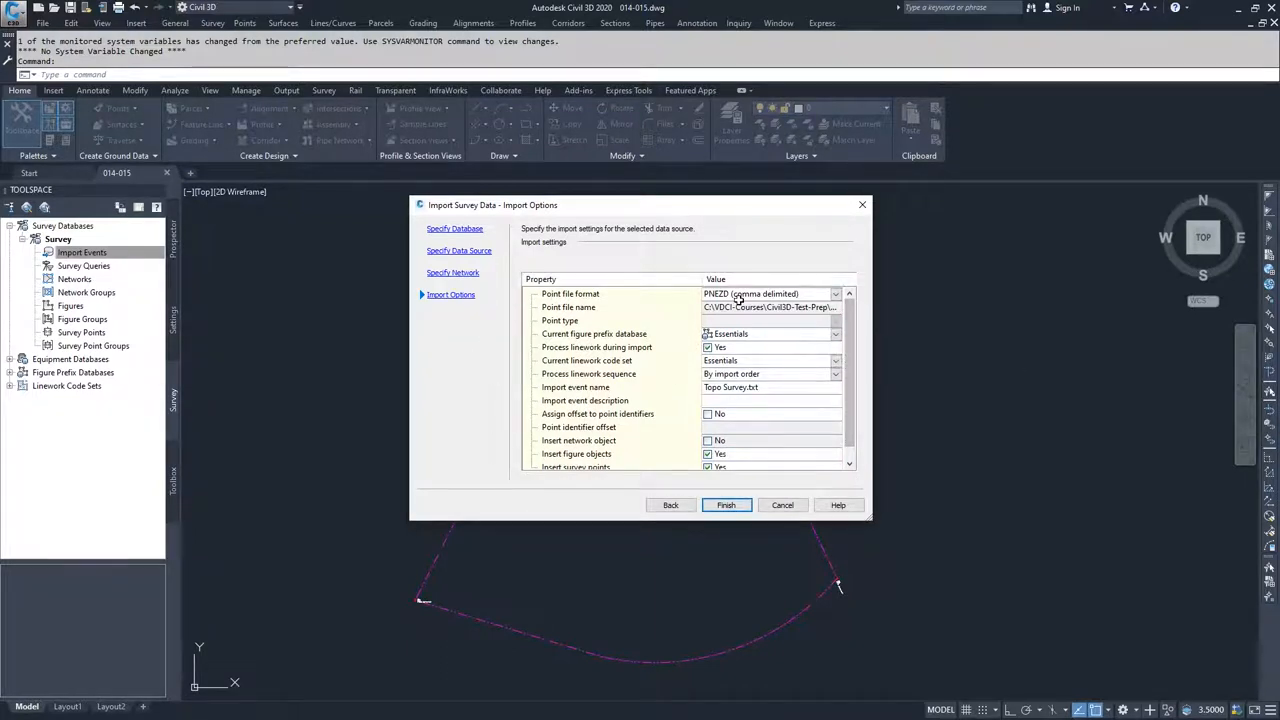
mouse_move(660, 342)
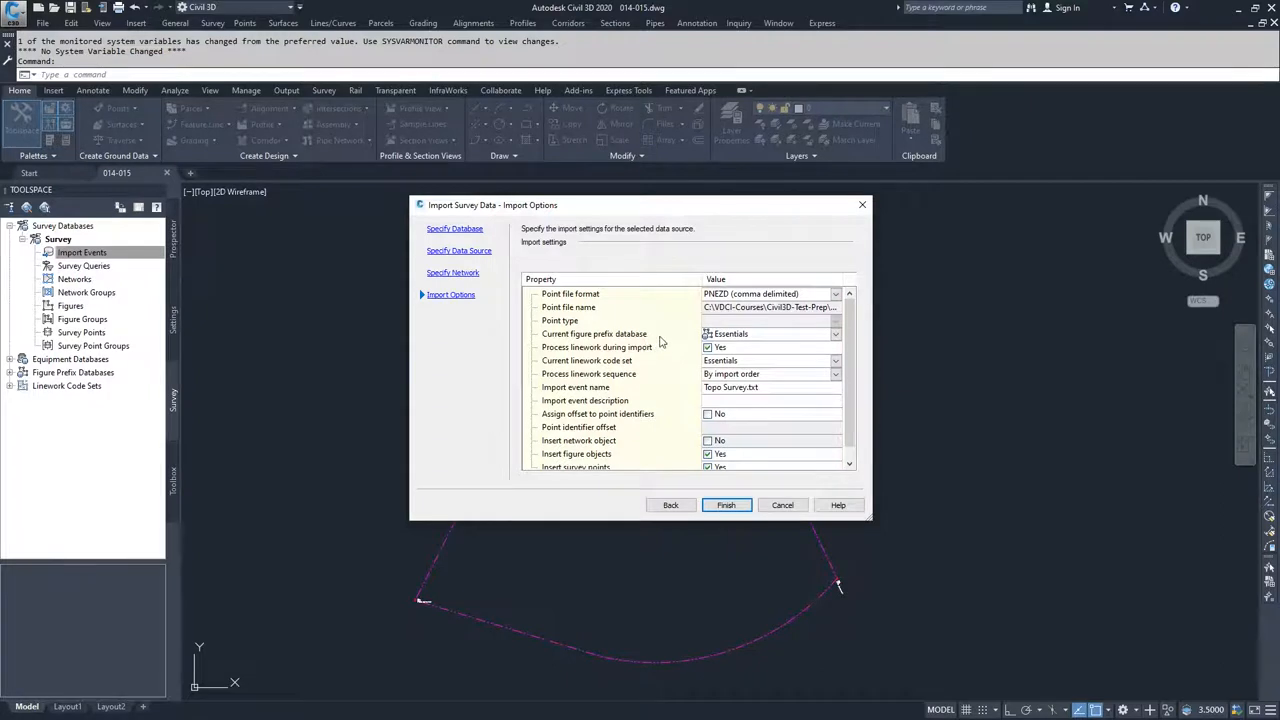
Step: Import using the Essentials figure prefix database, inserting figures and survey points
click(835, 334)
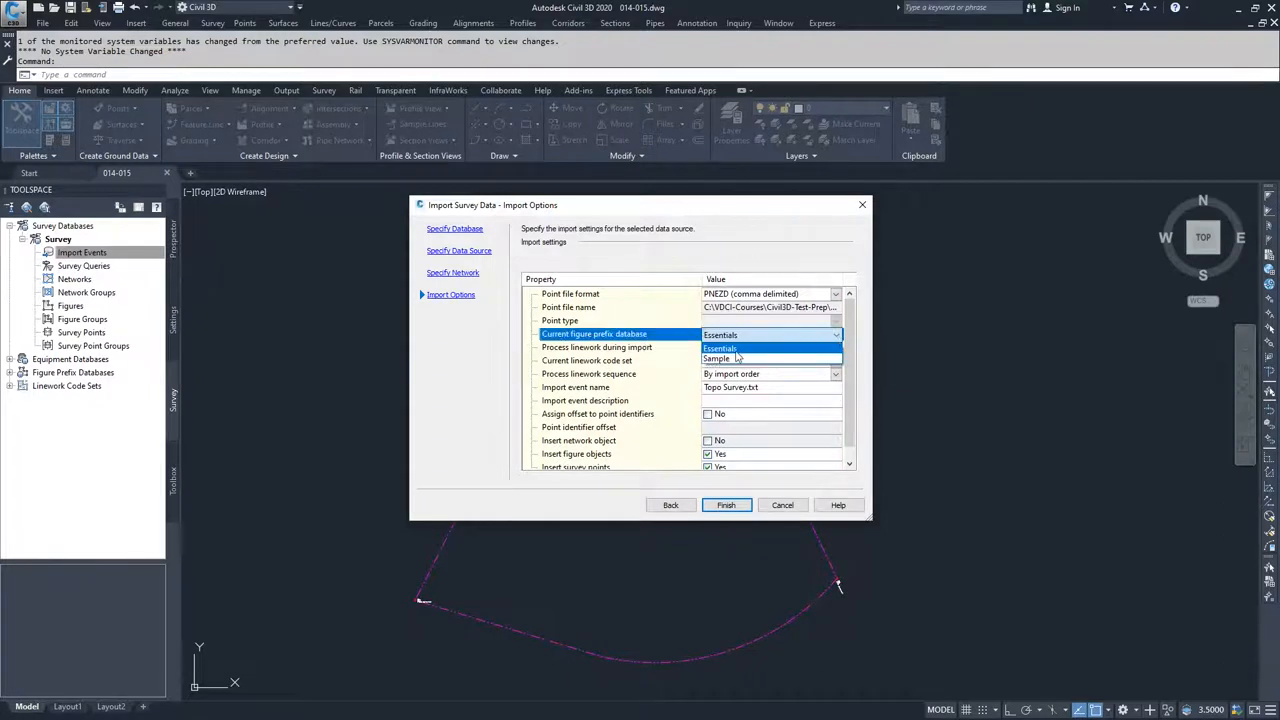
click(718, 347)
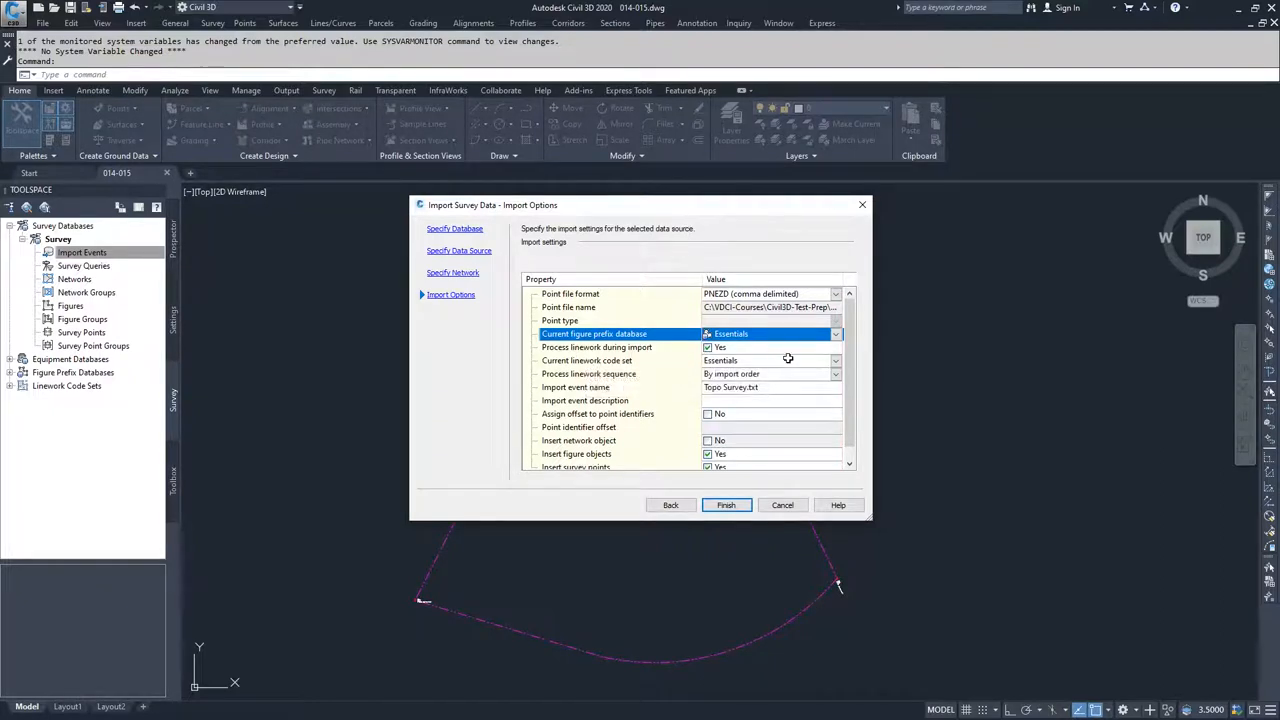
mouse_move(840, 362)
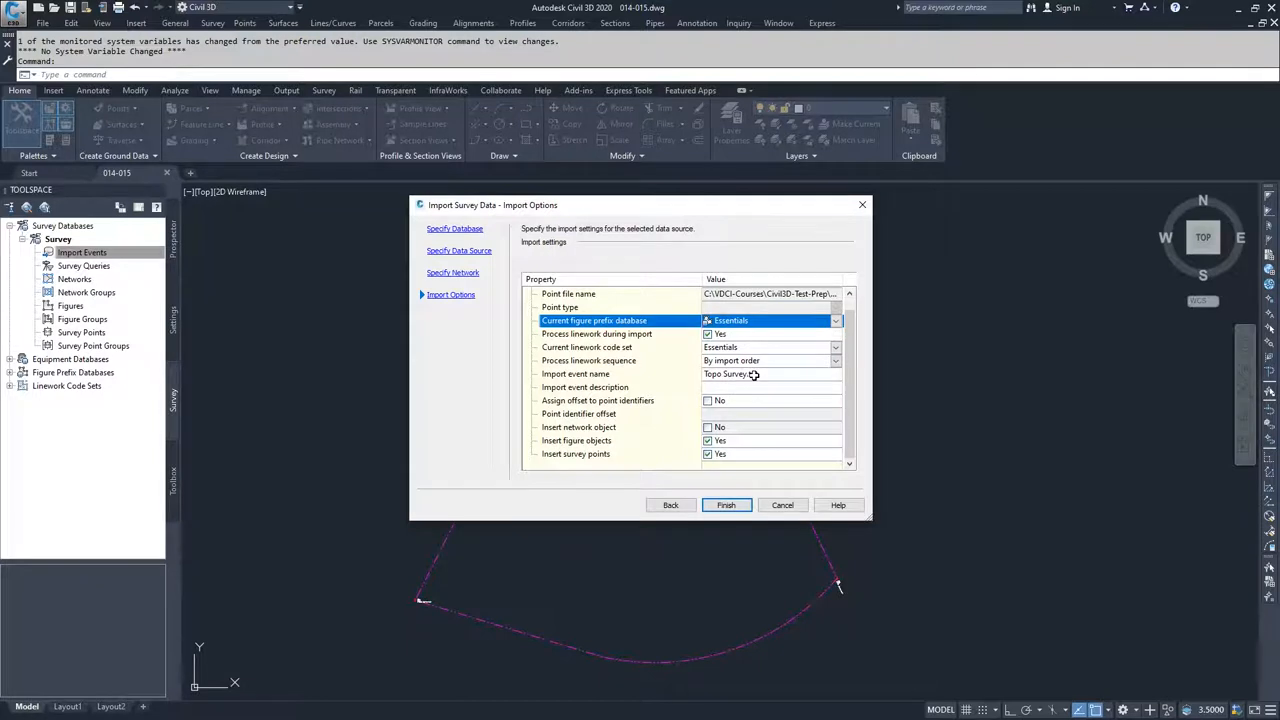
mouse_move(628, 421)
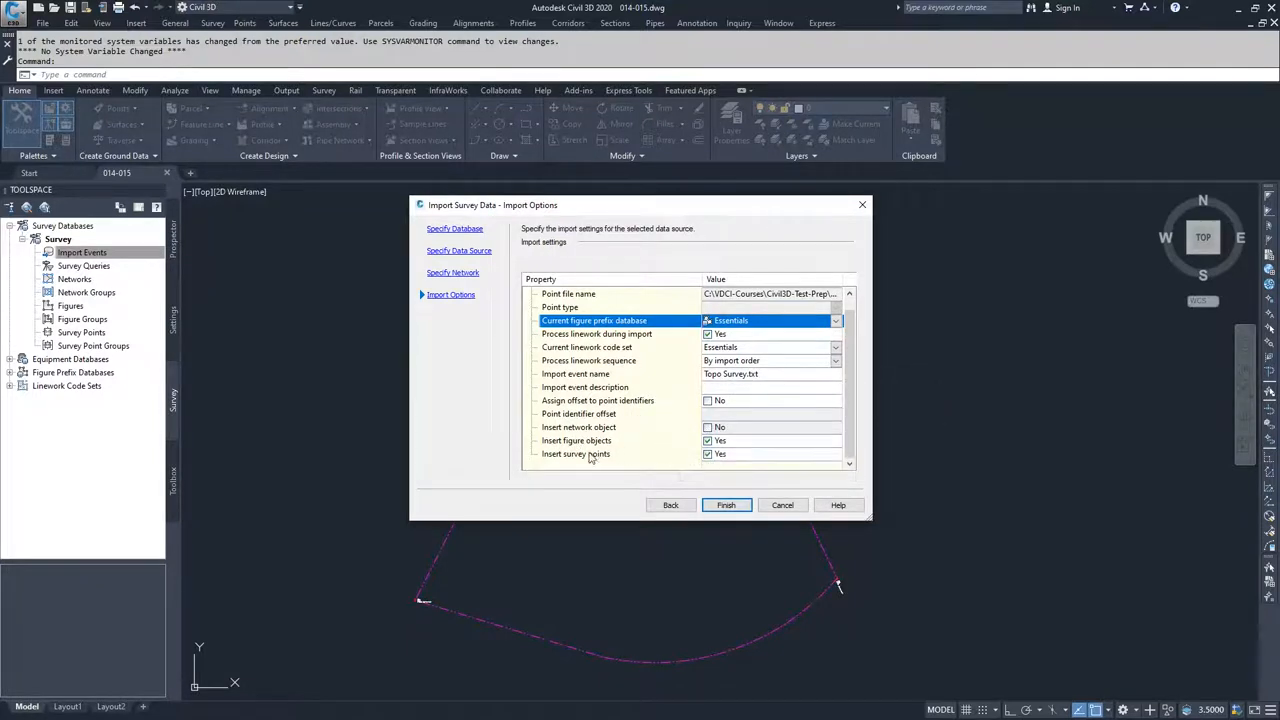
mouse_move(726, 505)
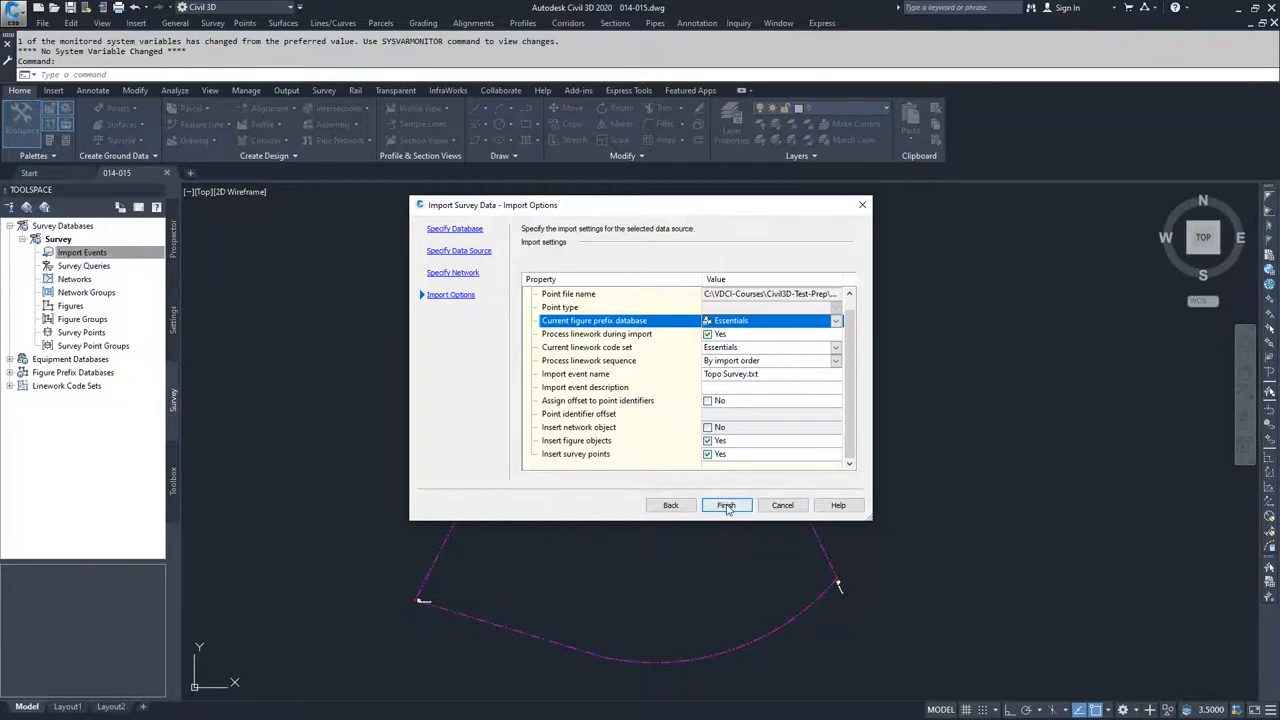
click(726, 505)
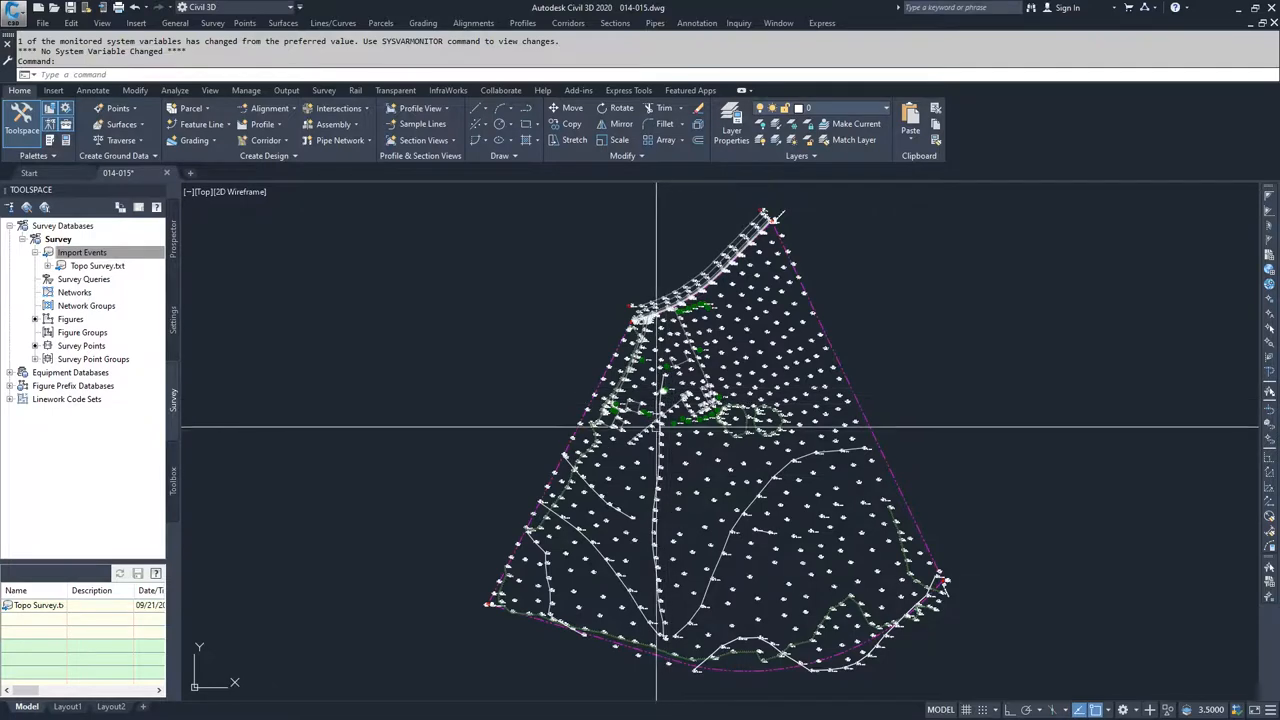
mouse_move(727, 487)
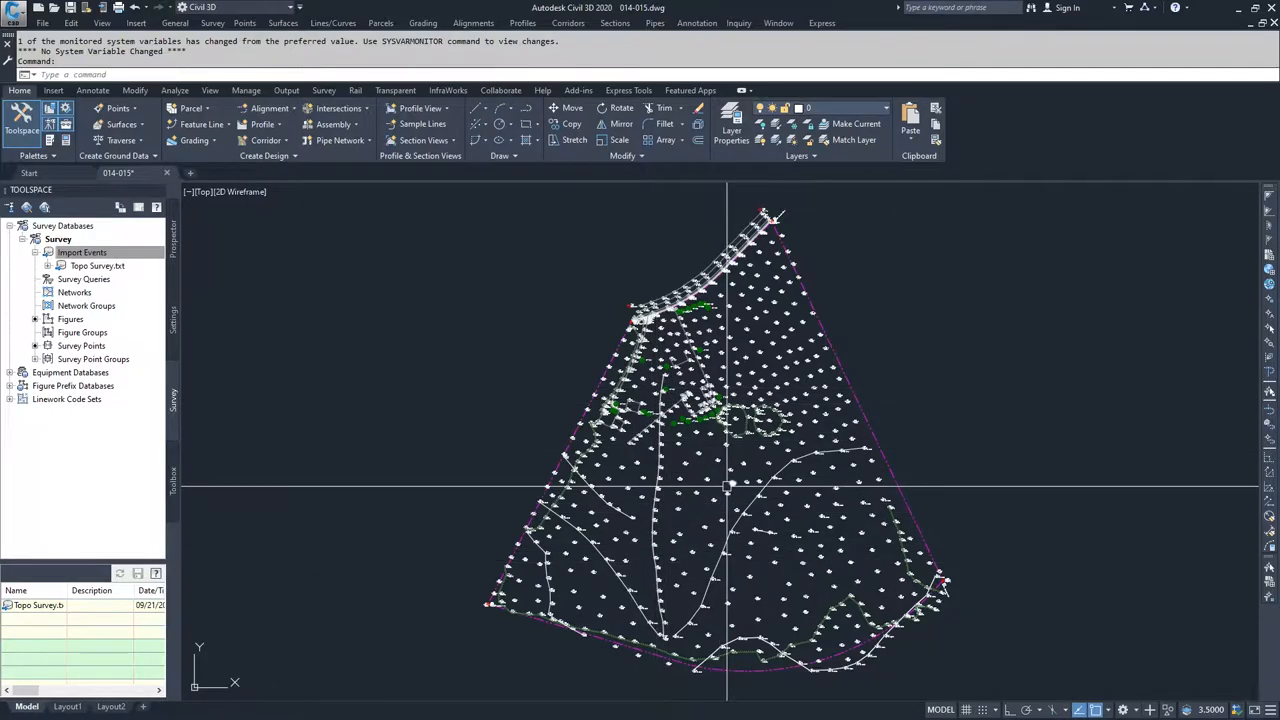